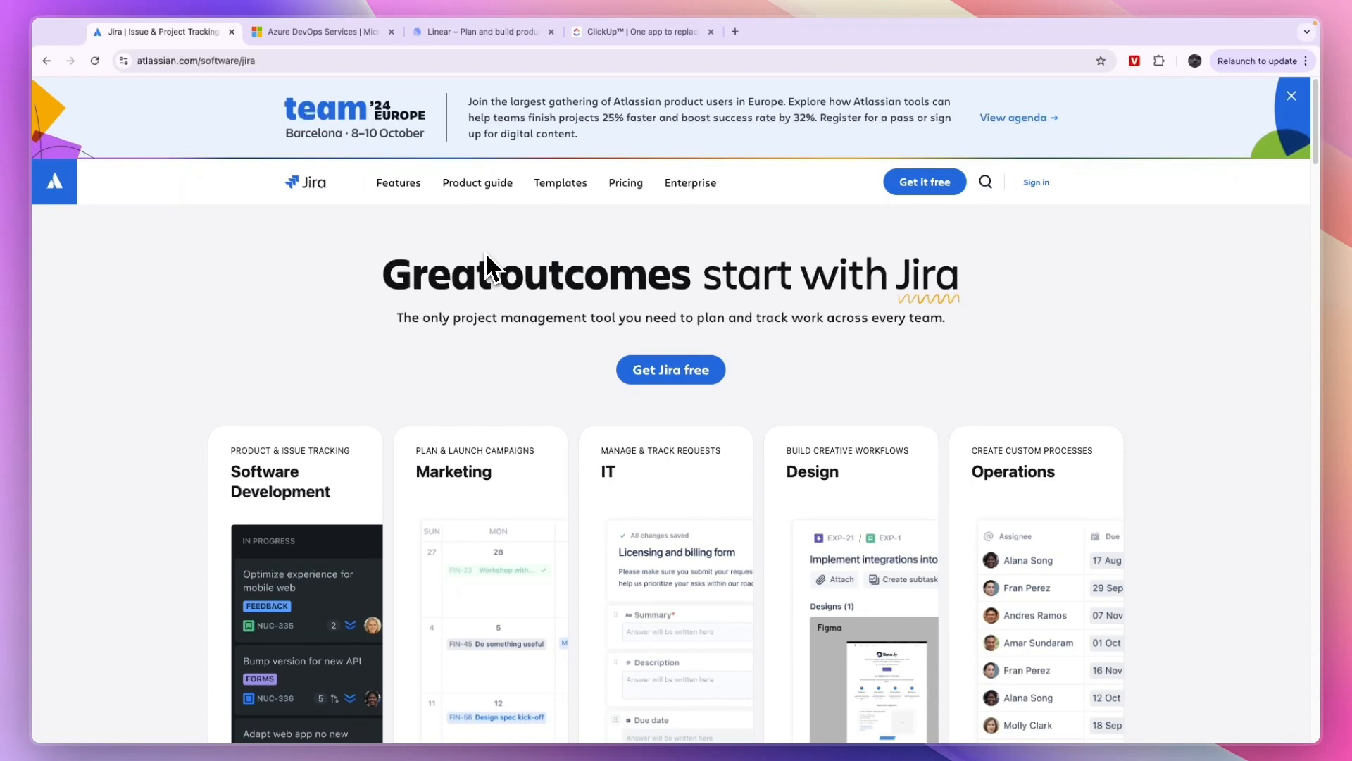
Step: Switch to the Azure DevOps product page and scroll down to its pricing section
{"action": "left_click", "coordinate": [319, 31]}
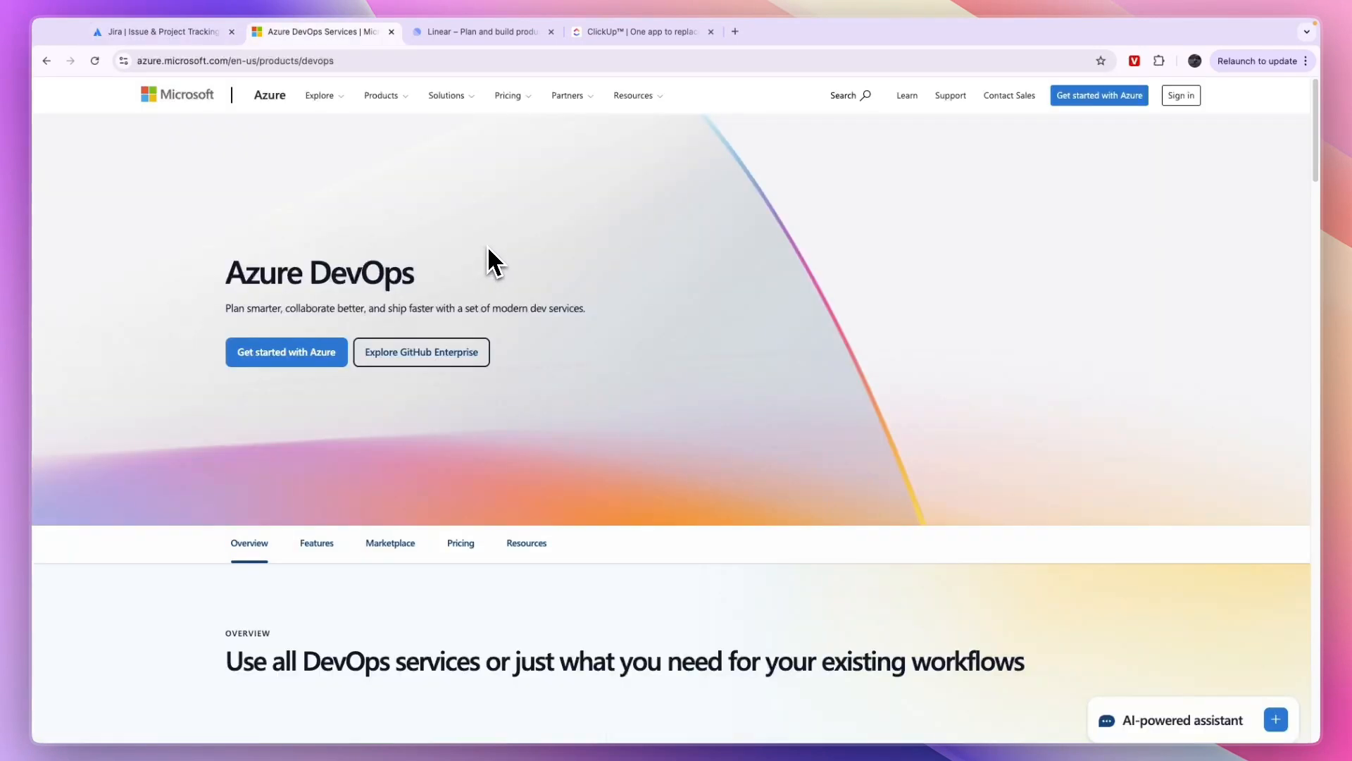
{"action": "mouse_move", "coordinate": [431, 262]}
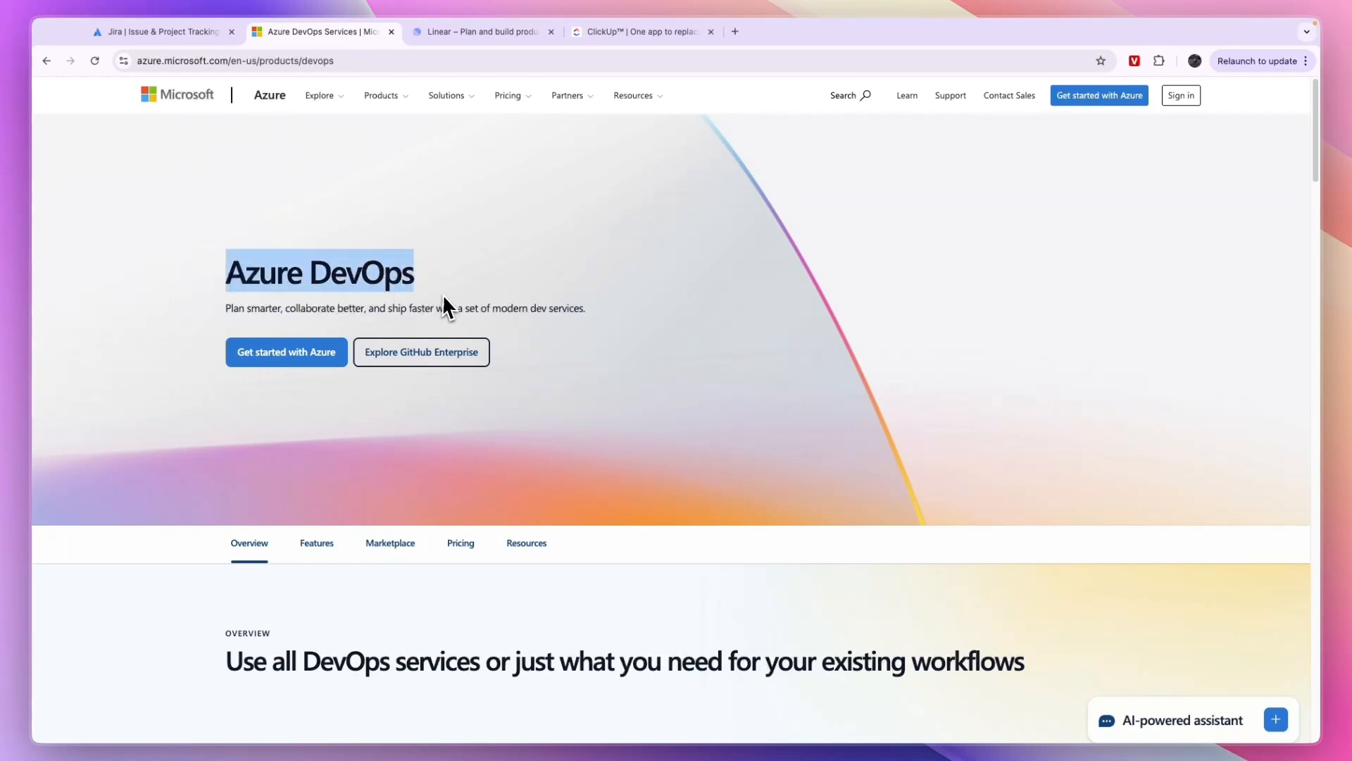
{"action": "scroll", "scroll_direction": "down", "scroll_amount": 3}
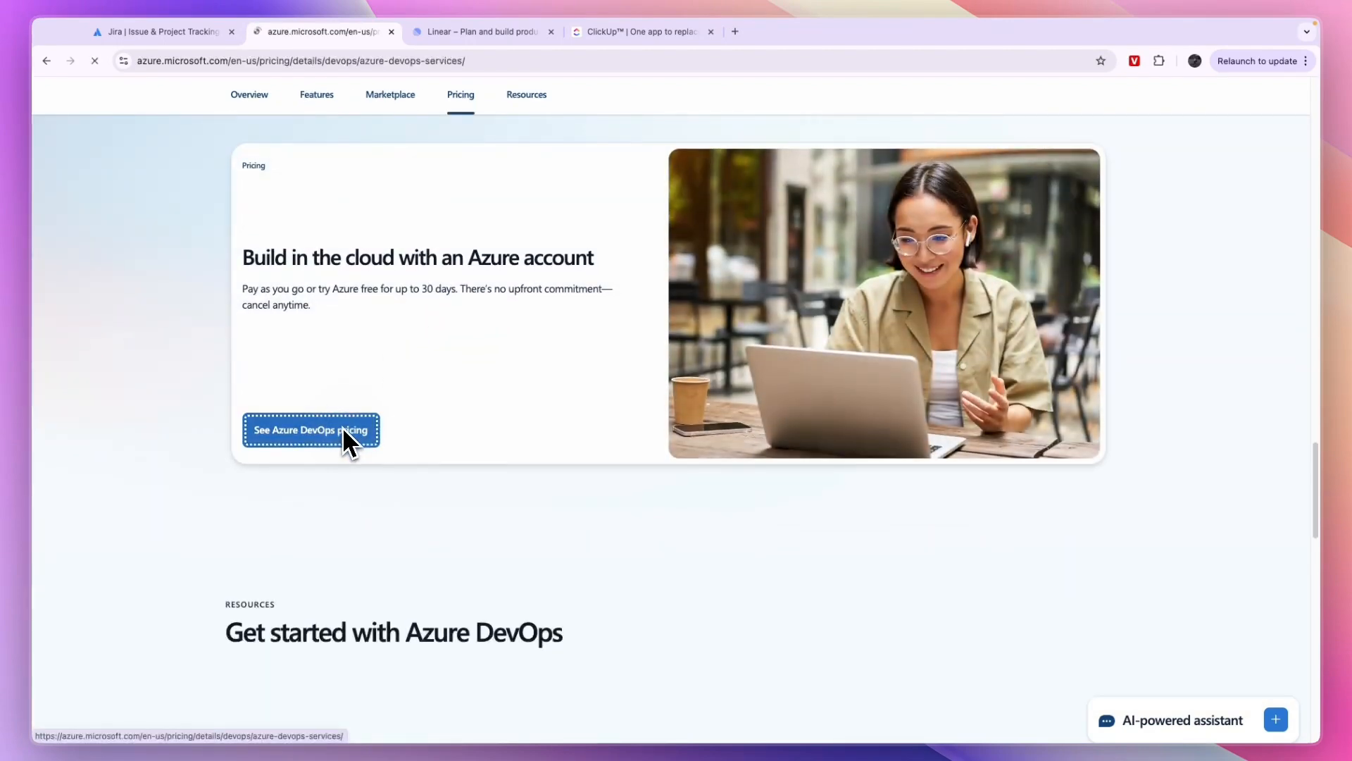
Step: Set the Azure DevOps cost sliders to 9 extra Basic Plan users and 7 committers
{"action": "left_click", "coordinate": [311, 430]}
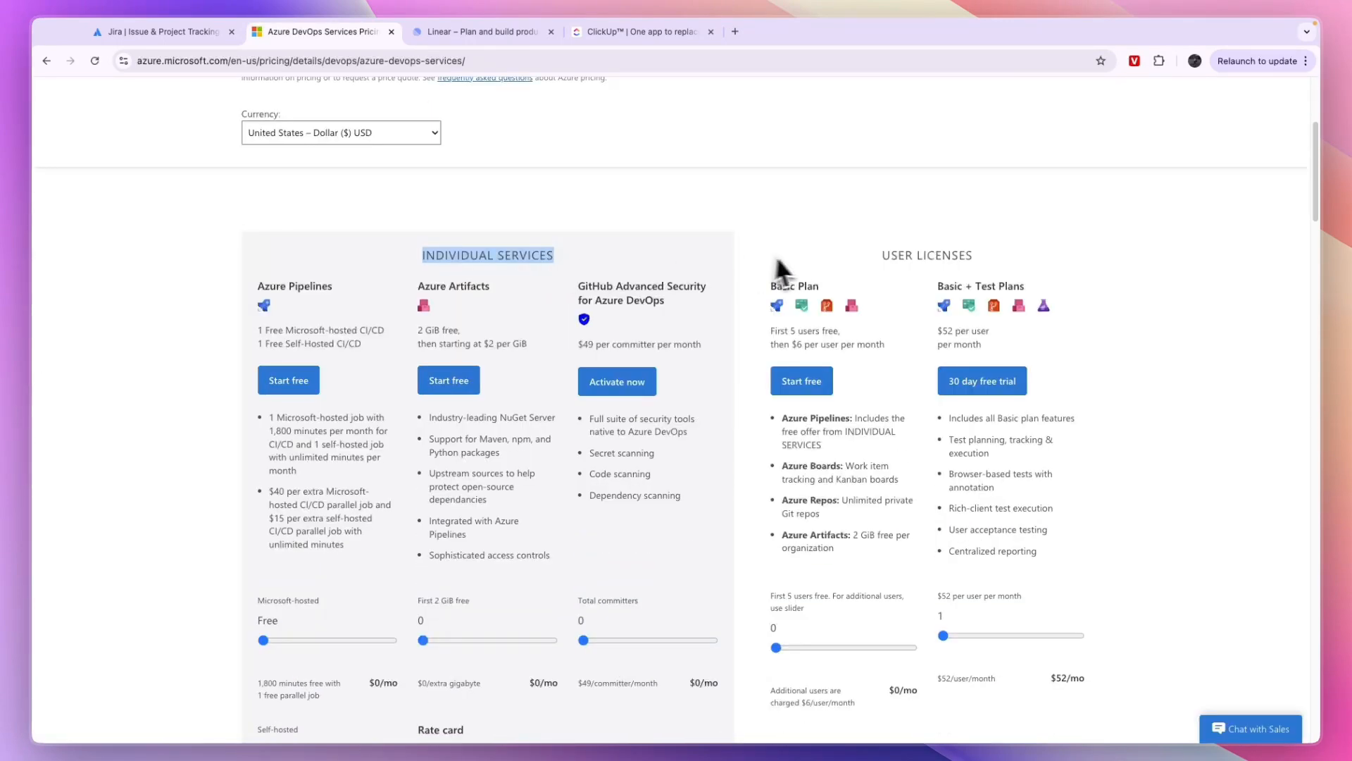
{"action": "scroll", "scroll_direction": "down", "scroll_amount": 3}
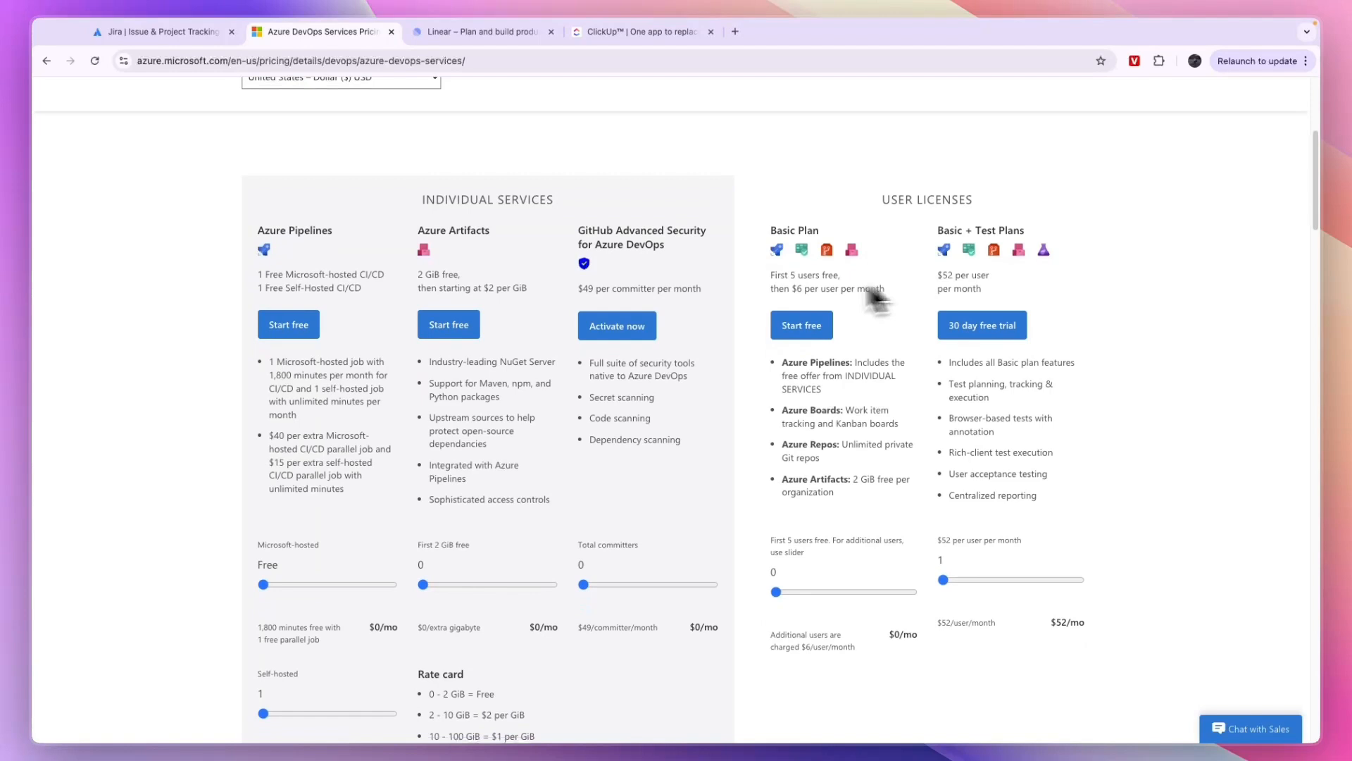
{"action": "left_click_drag", "start_coordinate": [774, 592], "coordinate": [836, 591]}
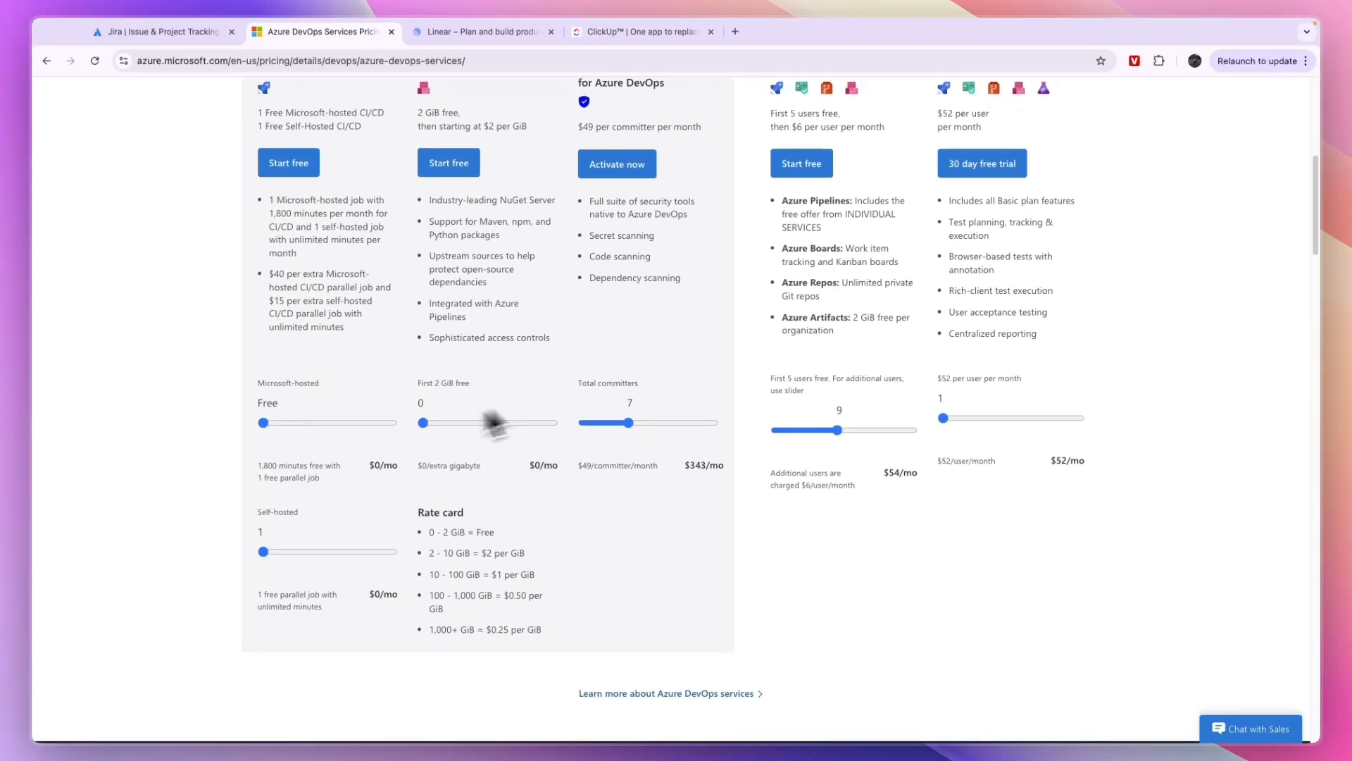
{"action": "left_click_drag", "start_coordinate": [262, 551], "coordinate": [304, 551]}
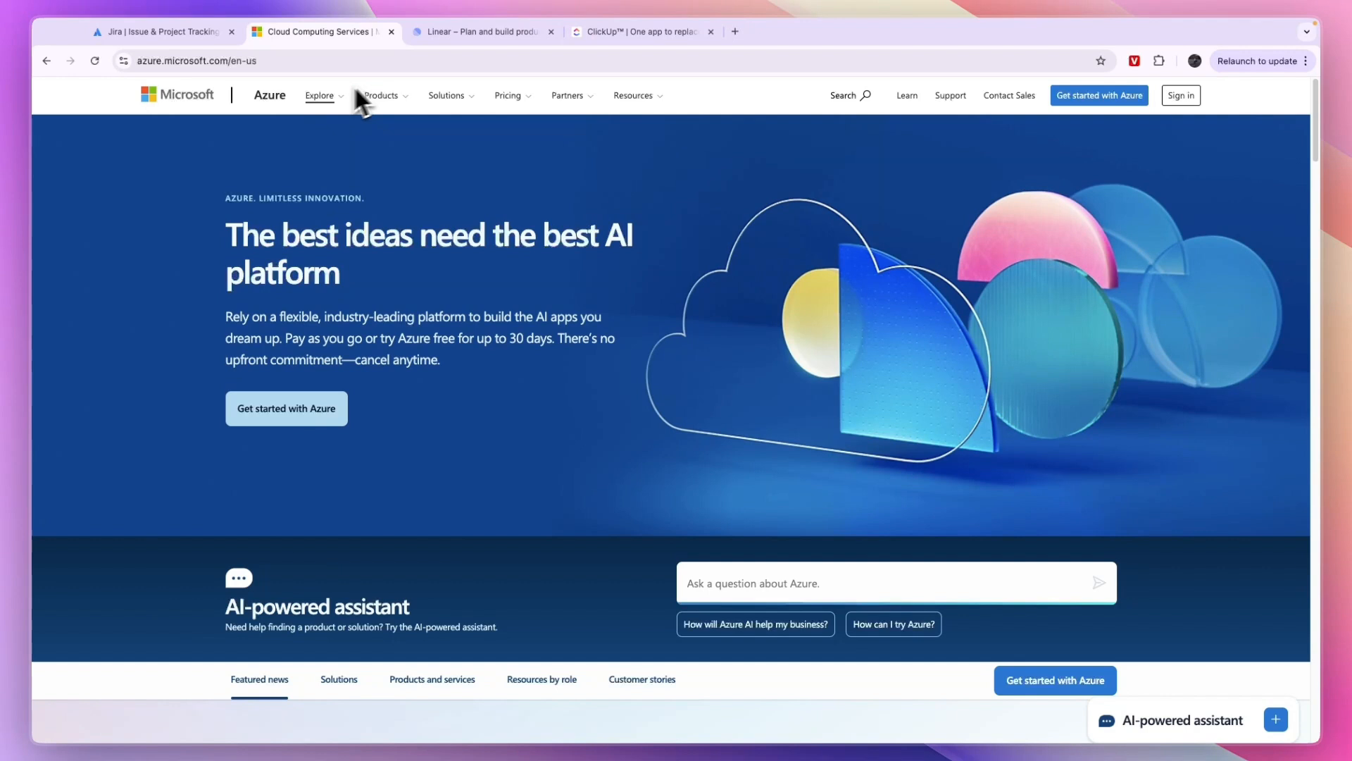
{"action": "mouse_move", "coordinate": [270, 138]}
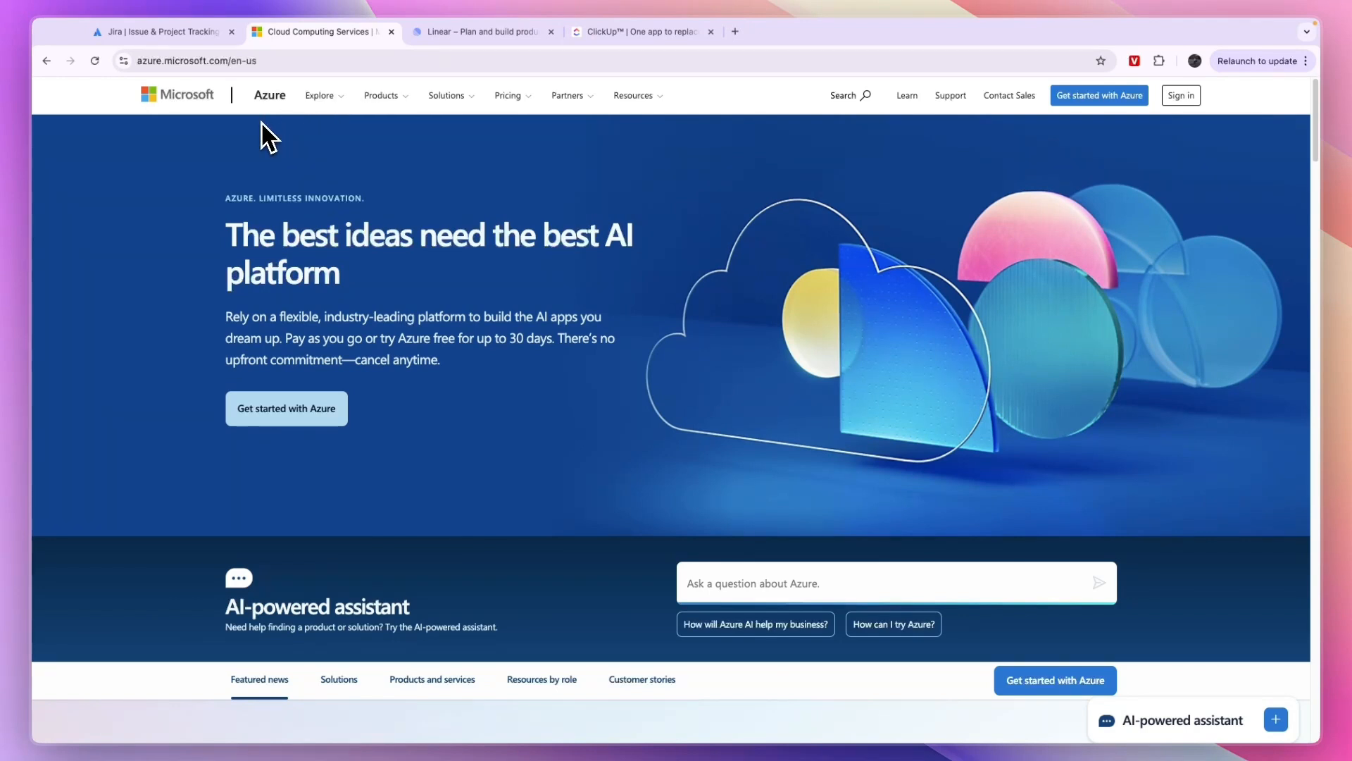
Step: Flip from the Linear tab to Jira and back to the Linear homepage
{"action": "left_click", "coordinate": [476, 32]}
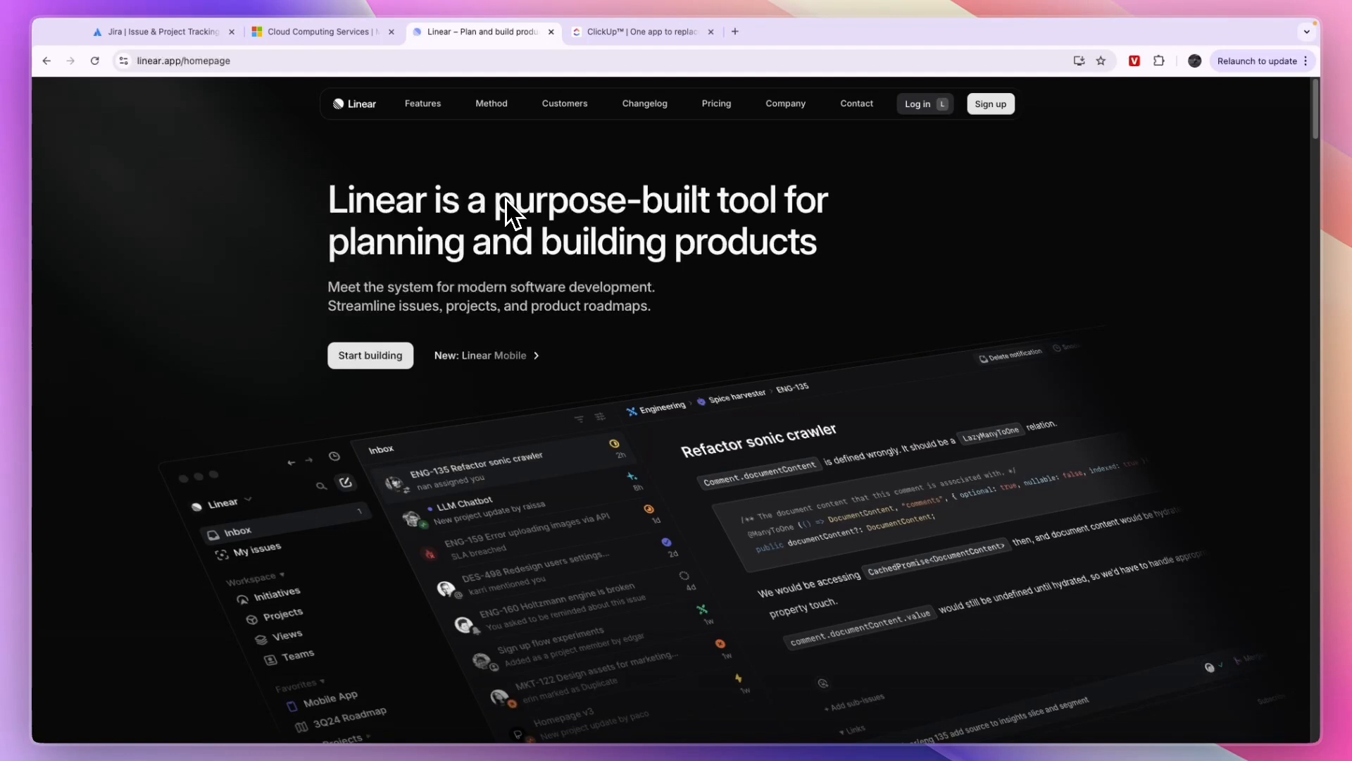
{"action": "left_click", "coordinate": [162, 32]}
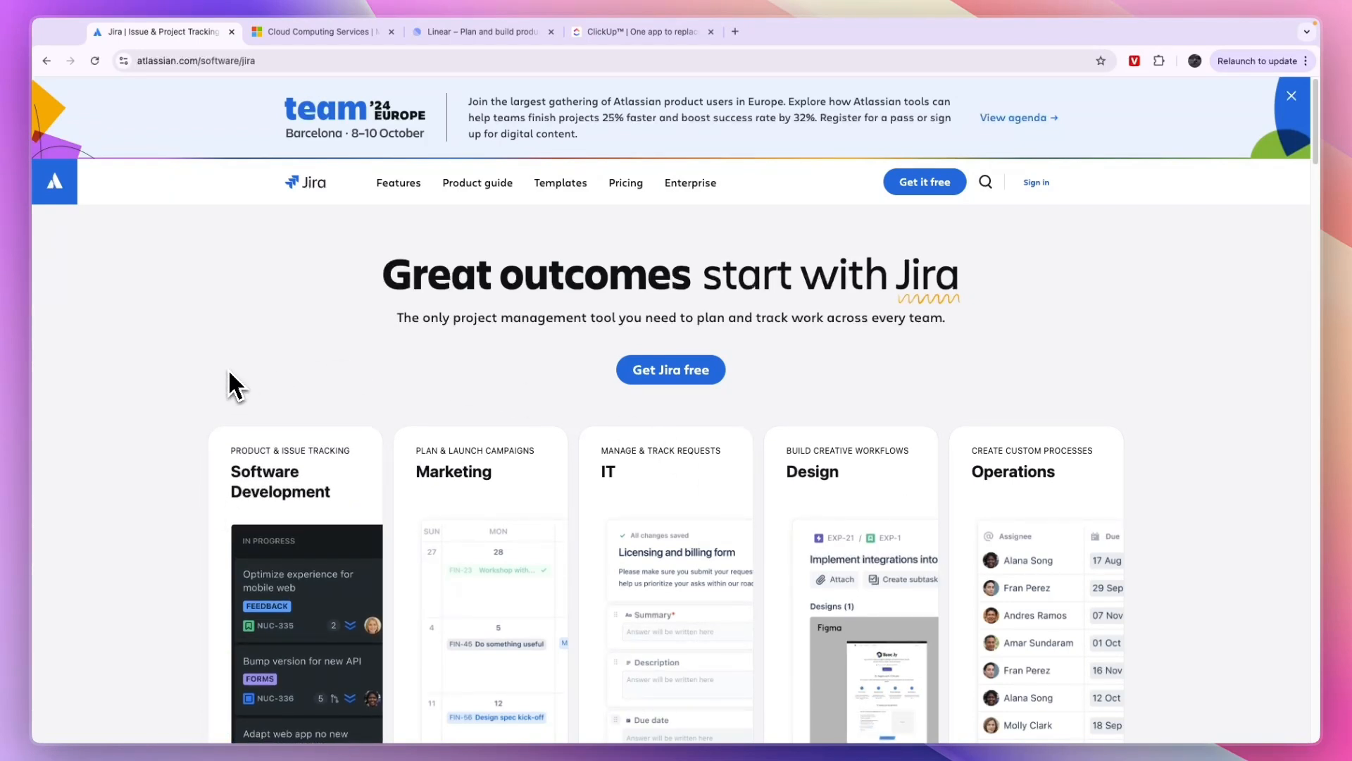
{"action": "mouse_move", "coordinate": [345, 327]}
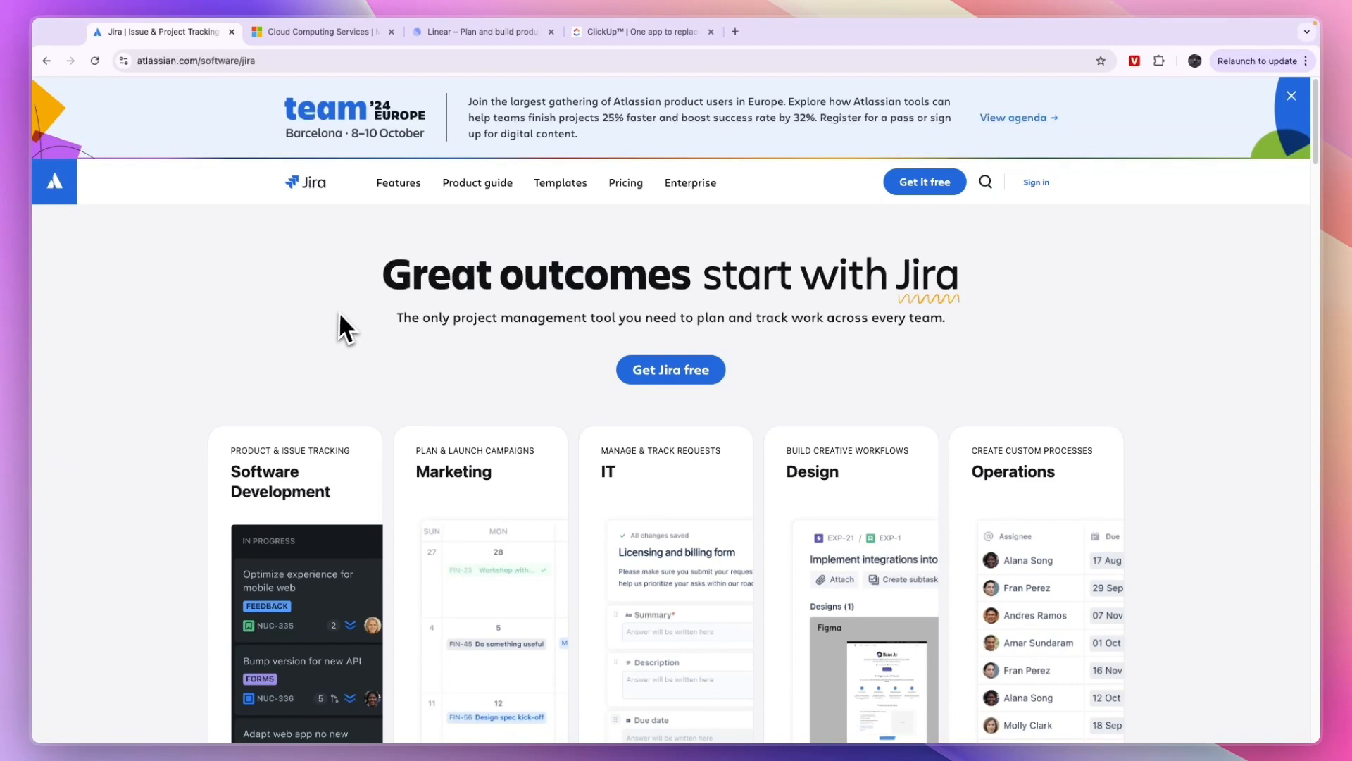
{"action": "mouse_move", "coordinate": [302, 372]}
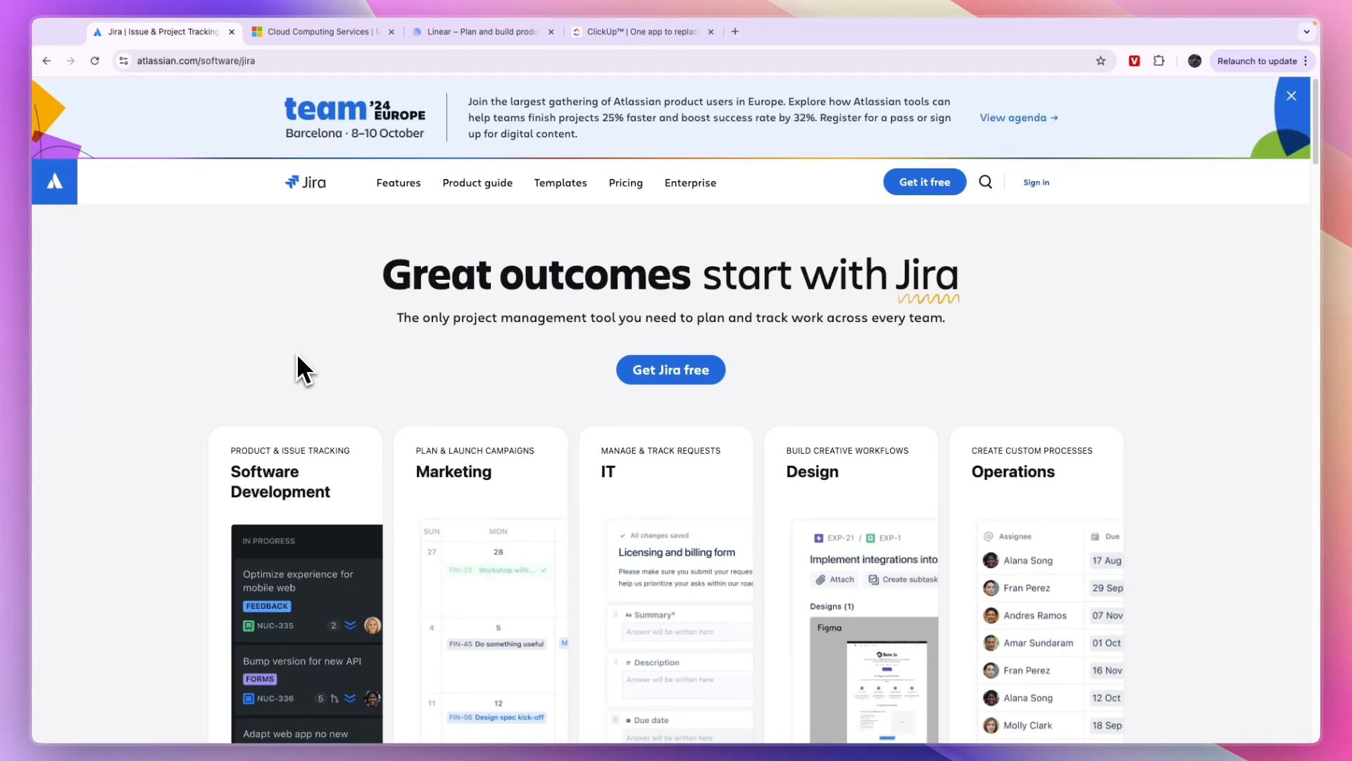
{"action": "left_click", "coordinate": [479, 31]}
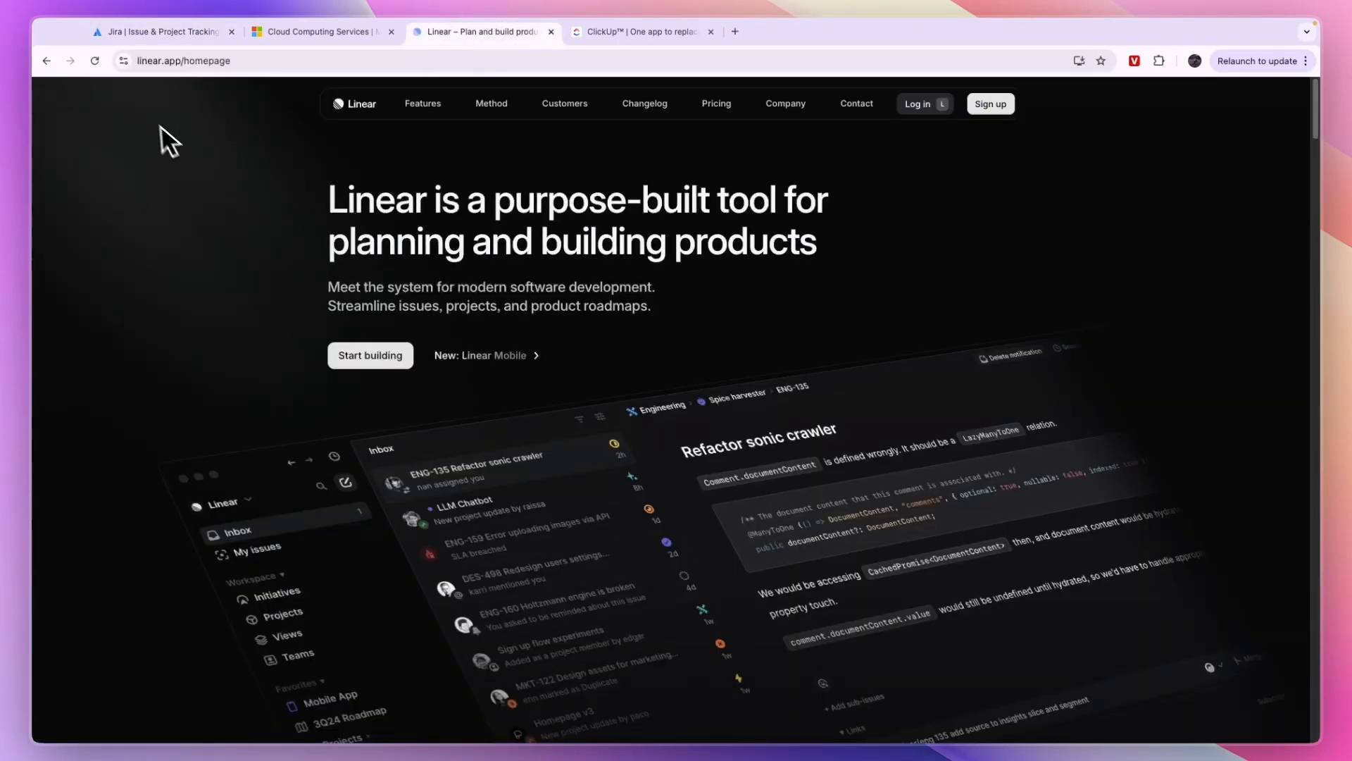
{"action": "mouse_move", "coordinate": [246, 266]}
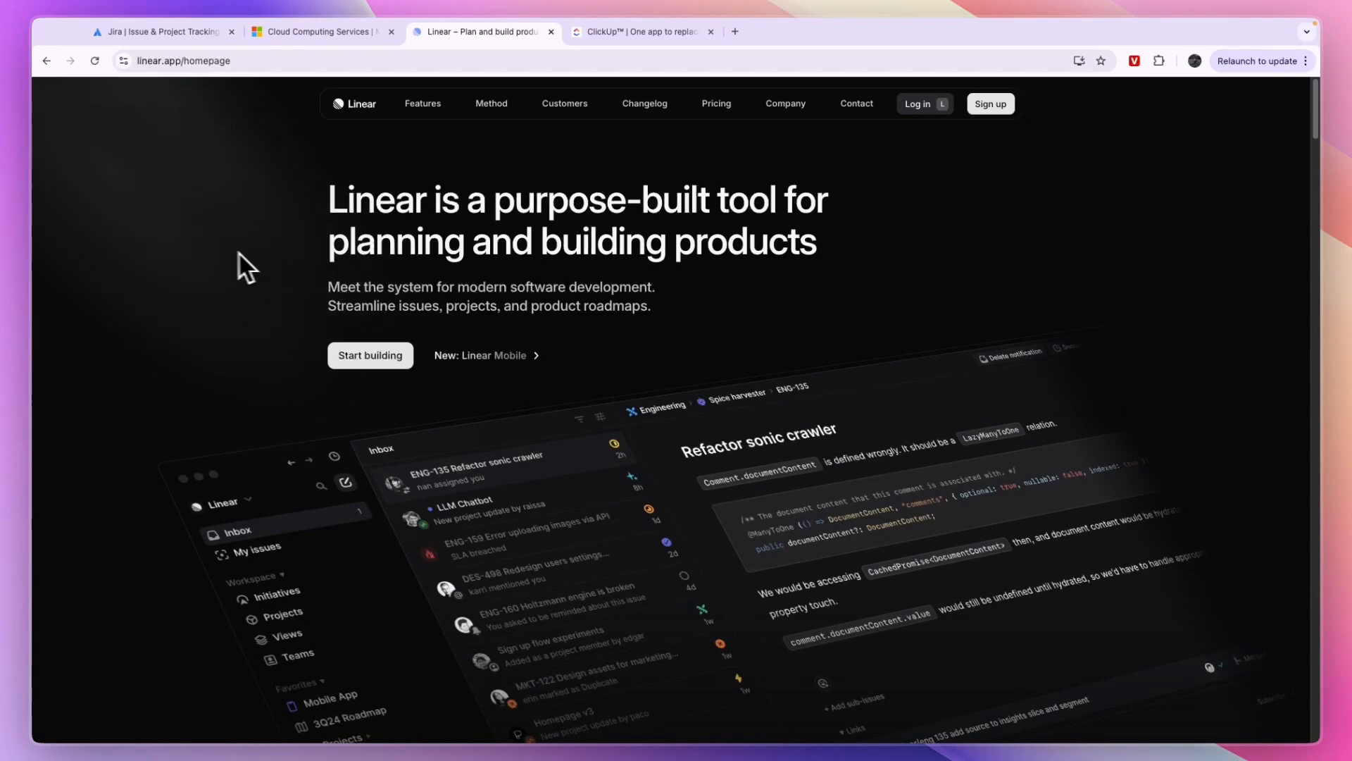
{"action": "mouse_move", "coordinate": [416, 274]}
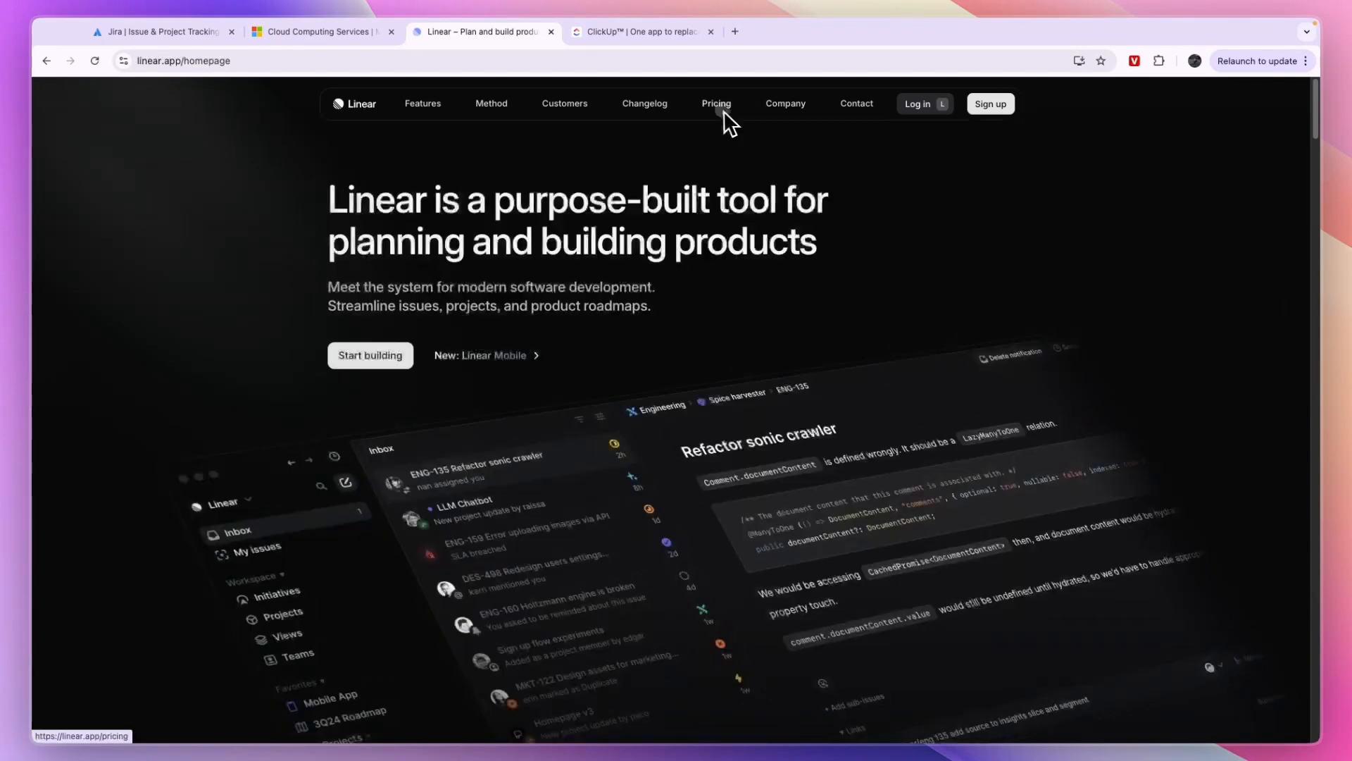
Step: Go to Linear's Pricing page from the top navigation bar
{"action": "left_click", "coordinate": [715, 104]}
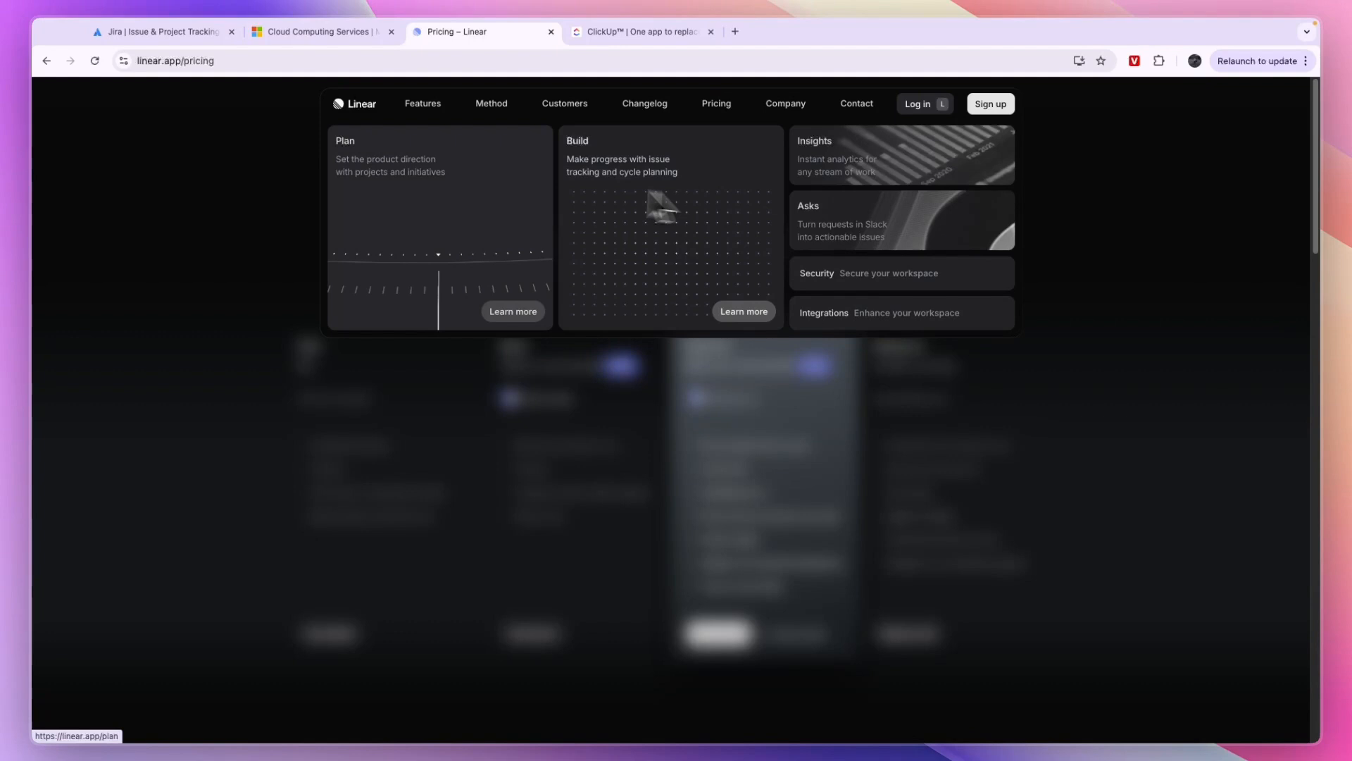
{"action": "mouse_move", "coordinate": [826, 181]}
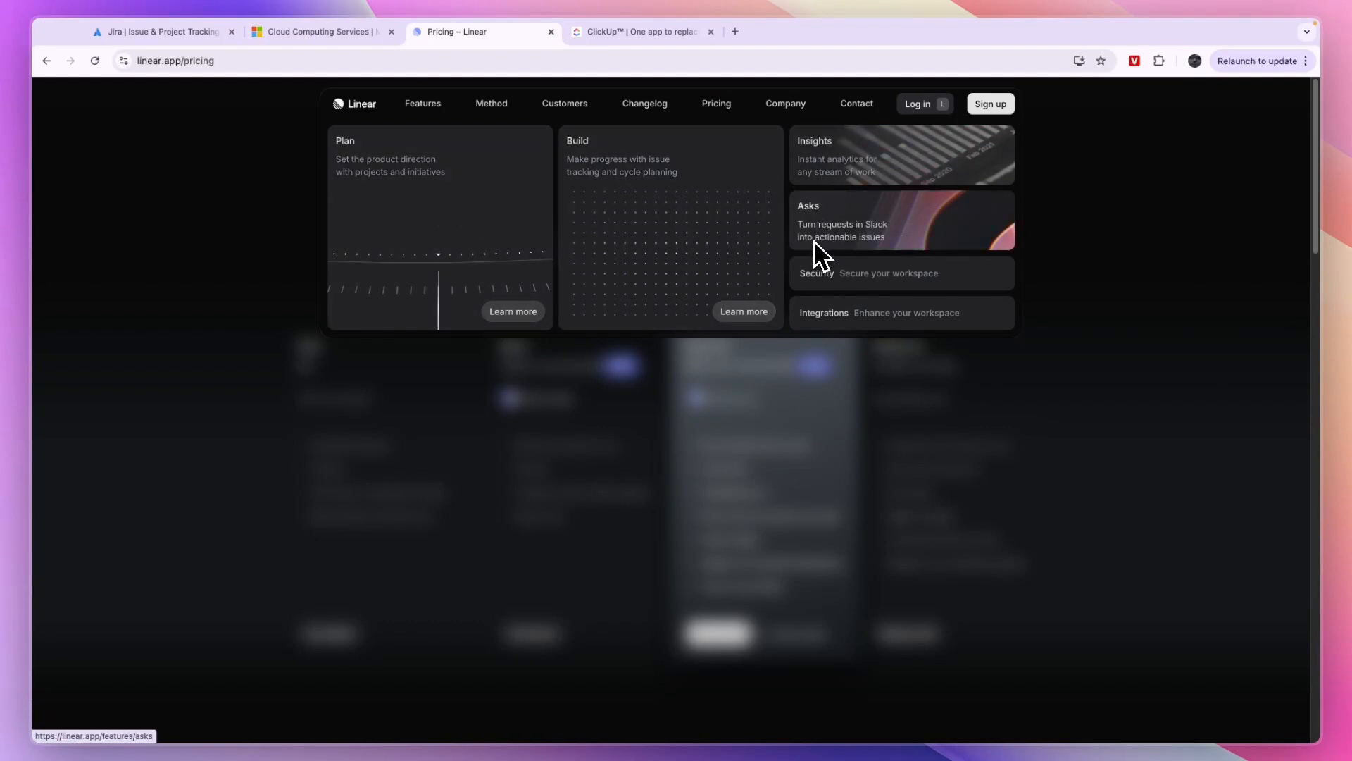
{"action": "mouse_move", "coordinate": [871, 250]}
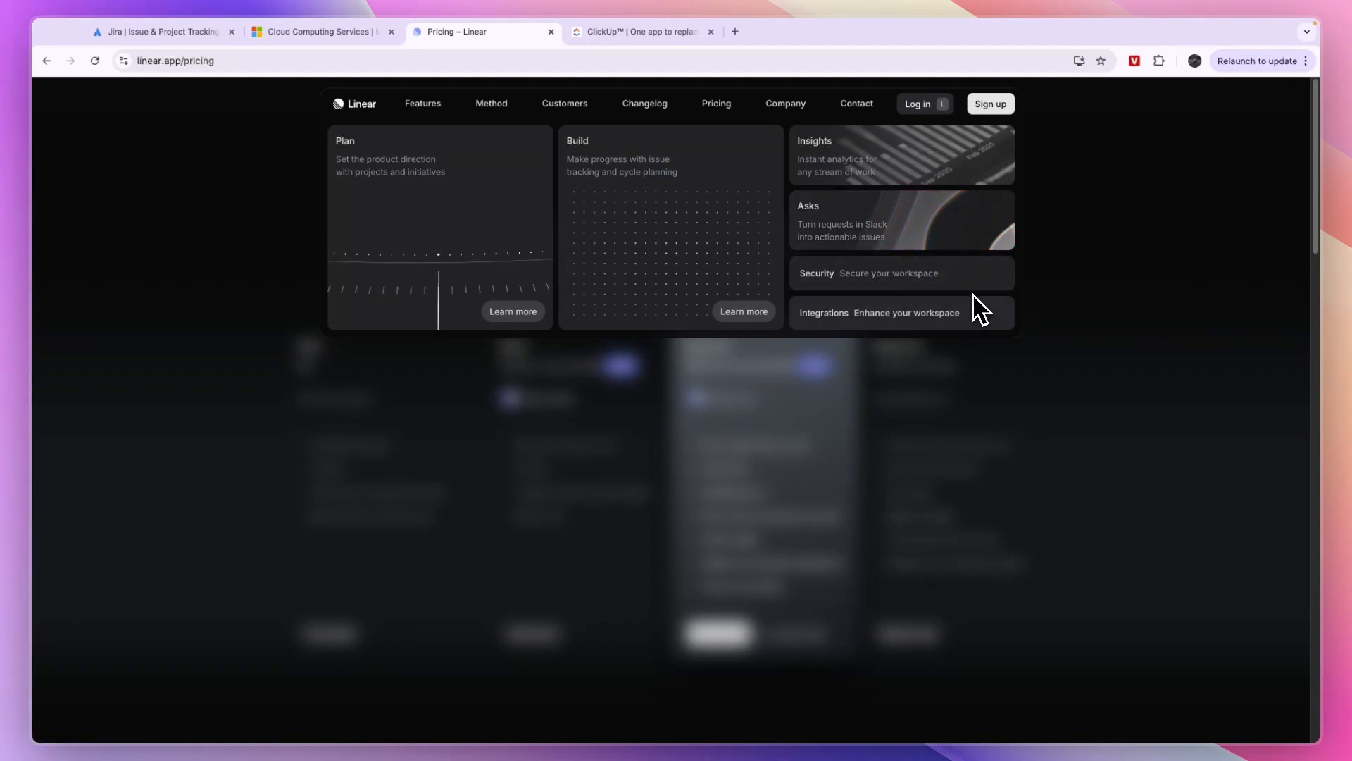
{"action": "mouse_move", "coordinate": [871, 331]}
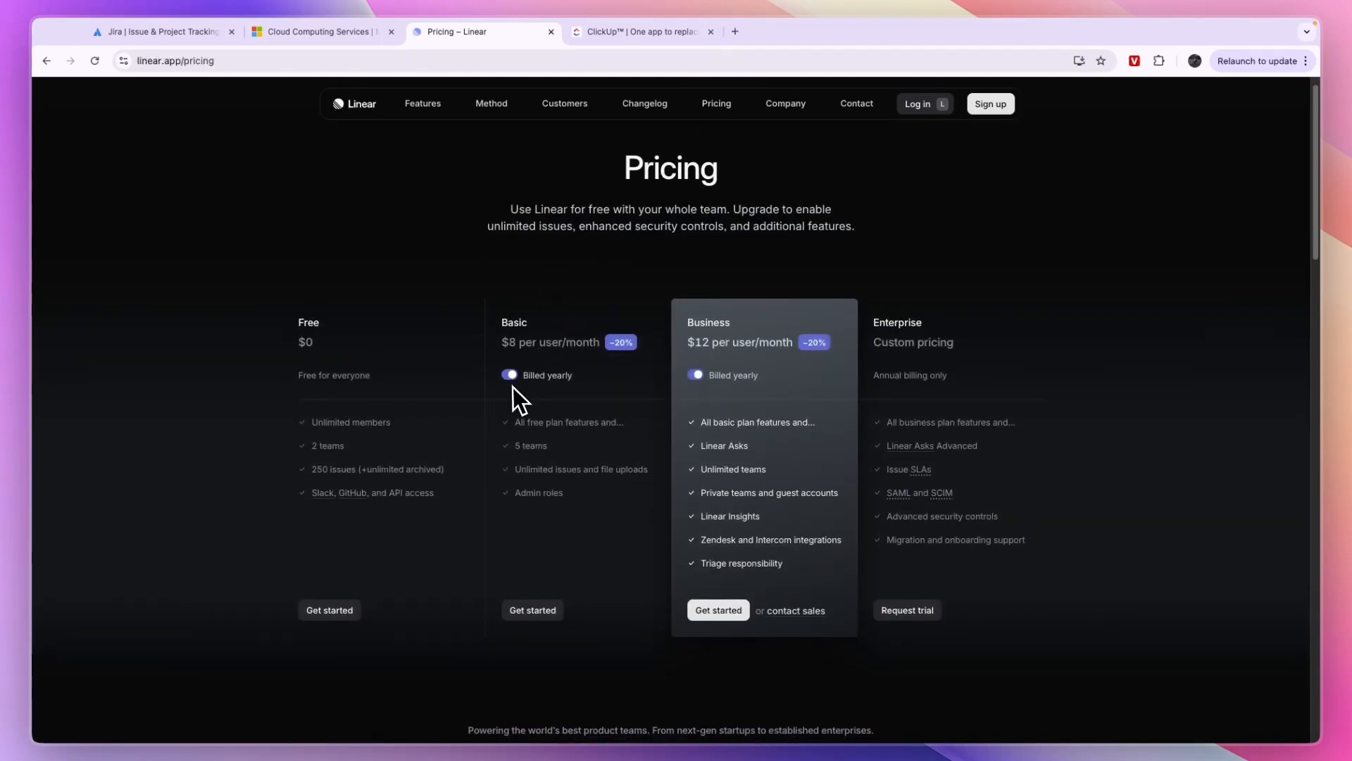
Step: Turn off yearly billing to show Basic at $10 and Business at $15, then visit ClickUp
{"action": "left_click", "coordinate": [509, 374]}
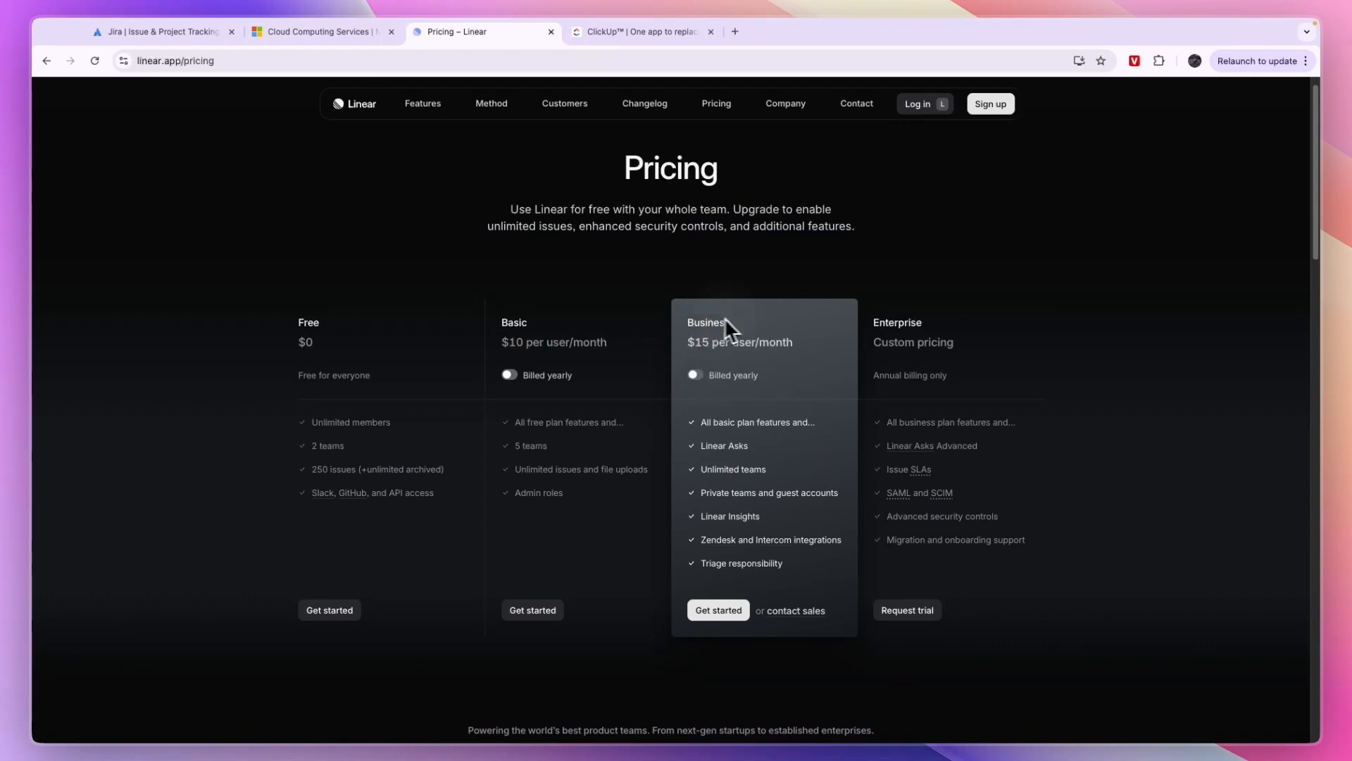
{"action": "mouse_move", "coordinate": [513, 362]}
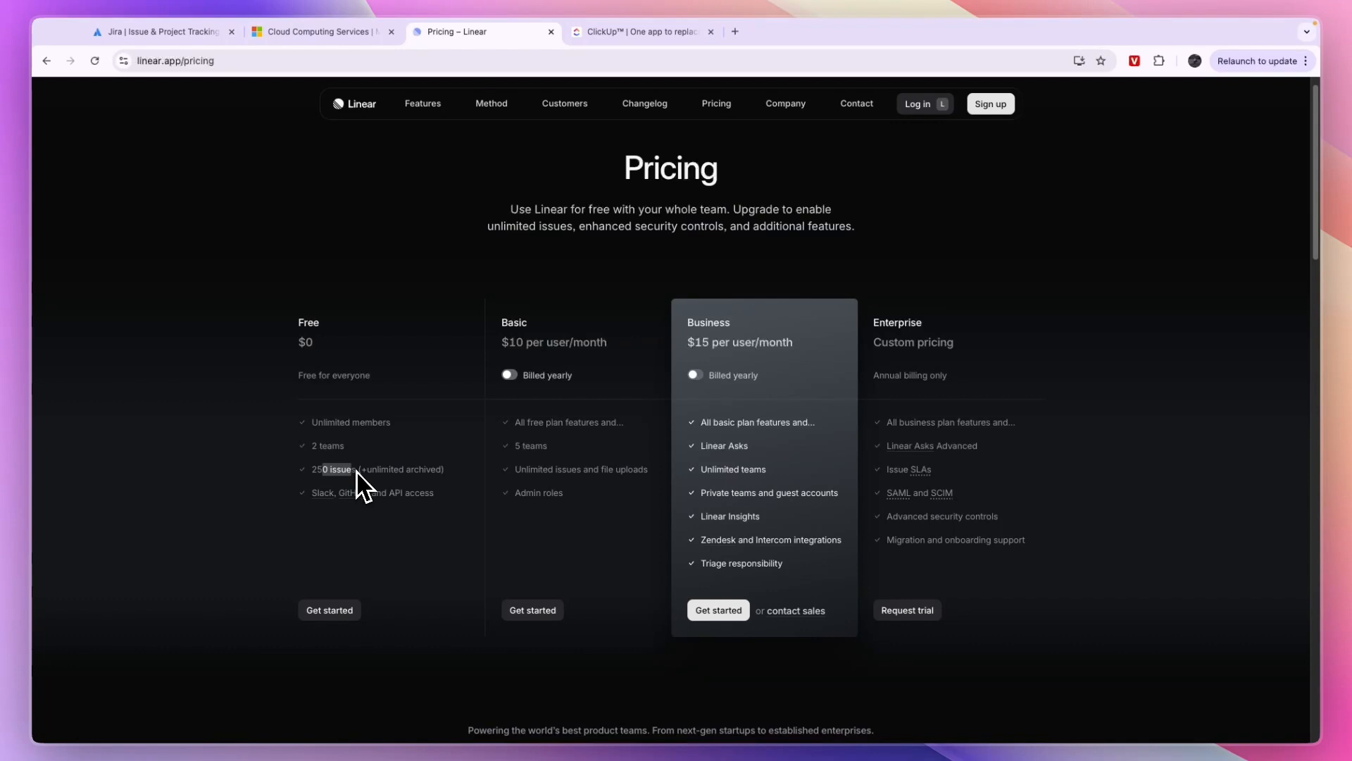
{"action": "mouse_move", "coordinate": [373, 492]}
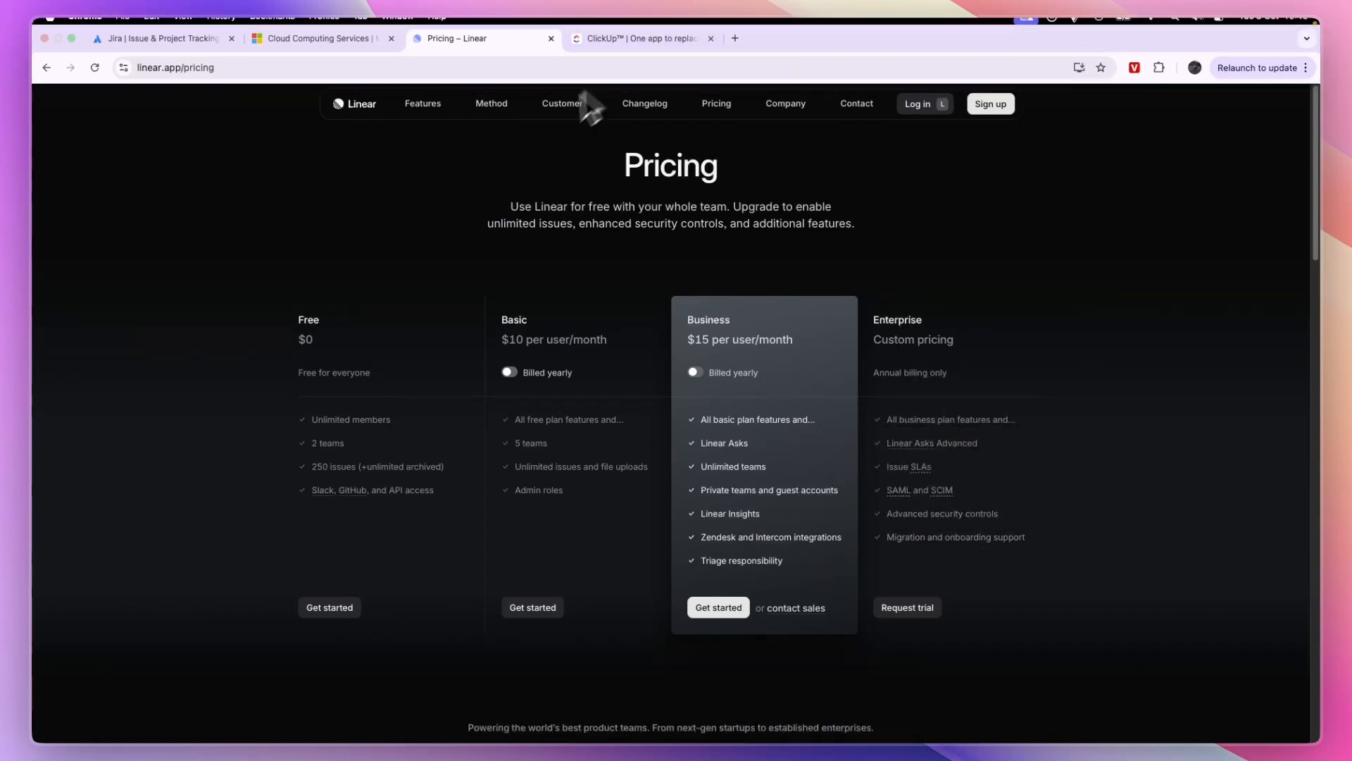
{"action": "left_click", "coordinate": [642, 38]}
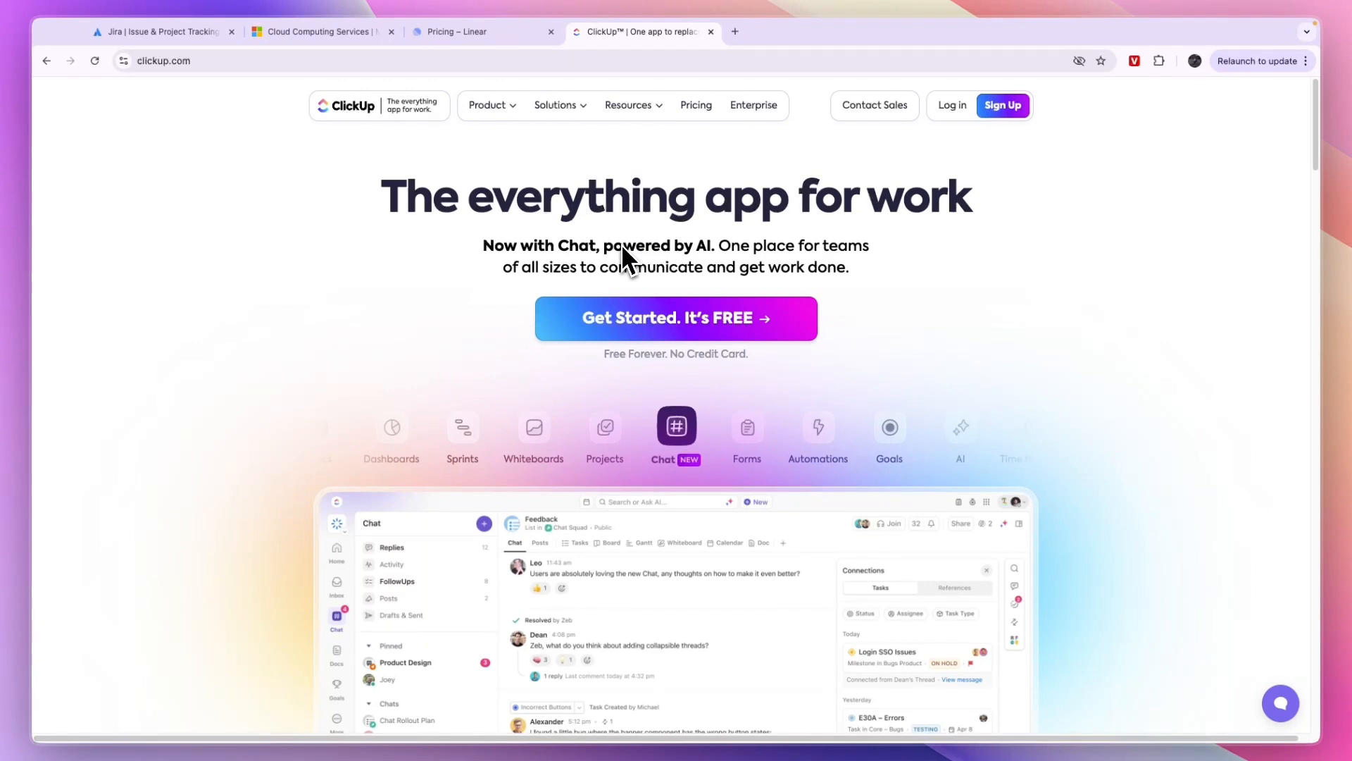
Step: Glance at Jira, return to ClickUp, and open the Product menu's Product Development list
{"action": "left_click", "coordinate": [160, 32]}
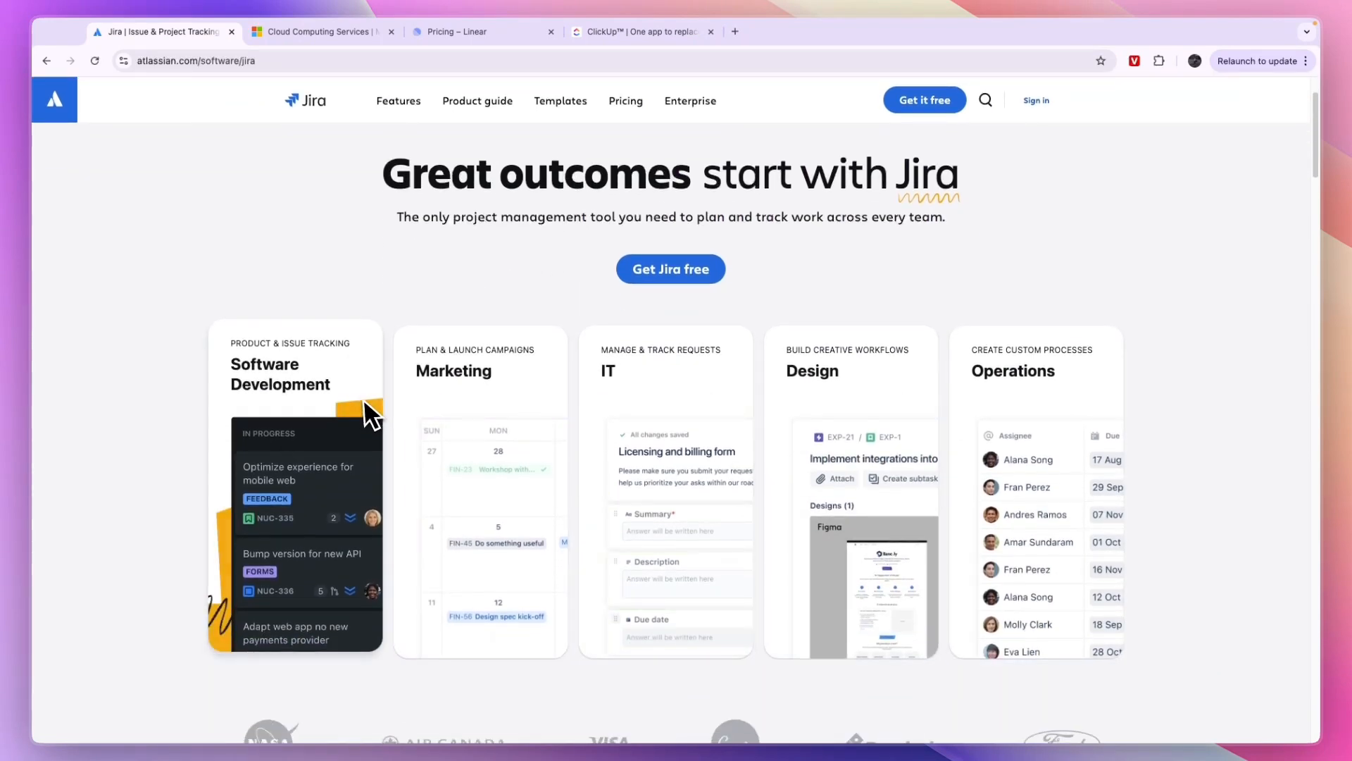
{"action": "left_click", "coordinate": [641, 31]}
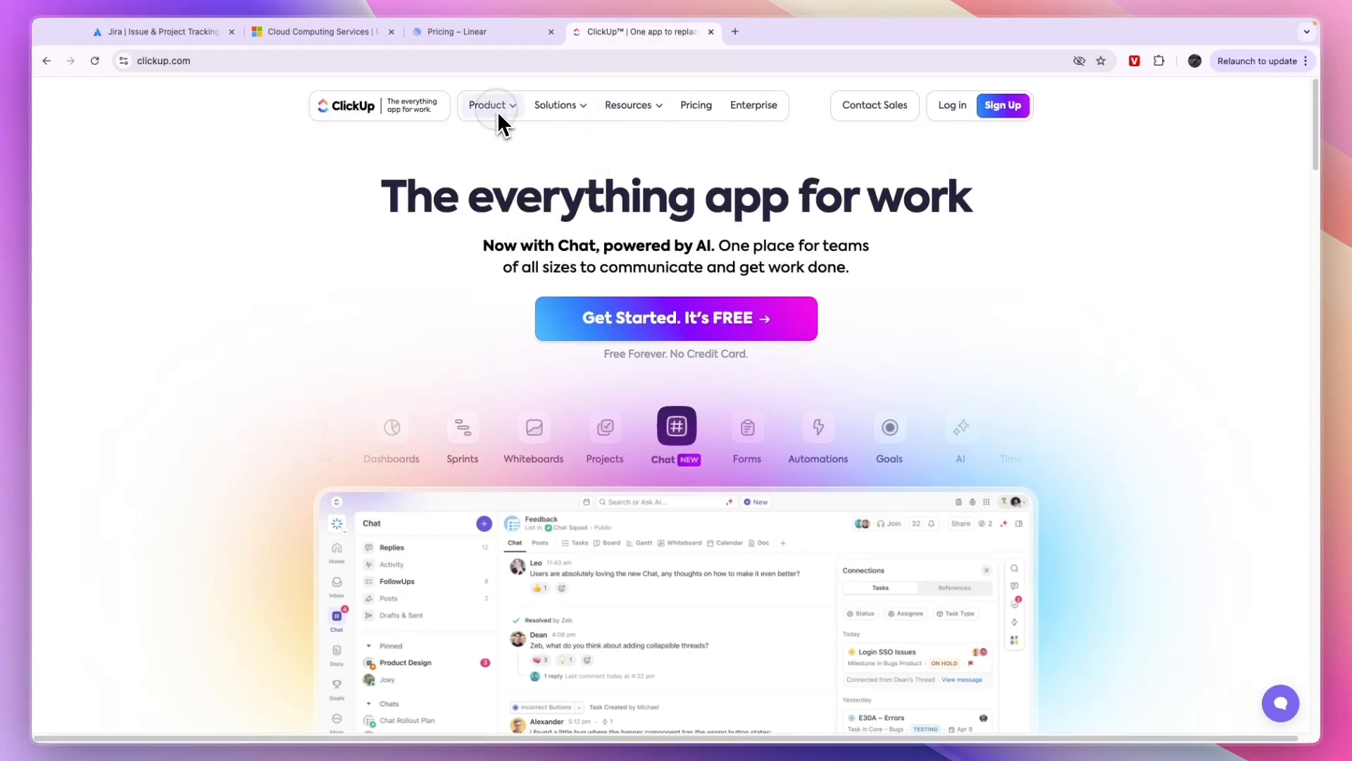
{"action": "left_click", "coordinate": [488, 104]}
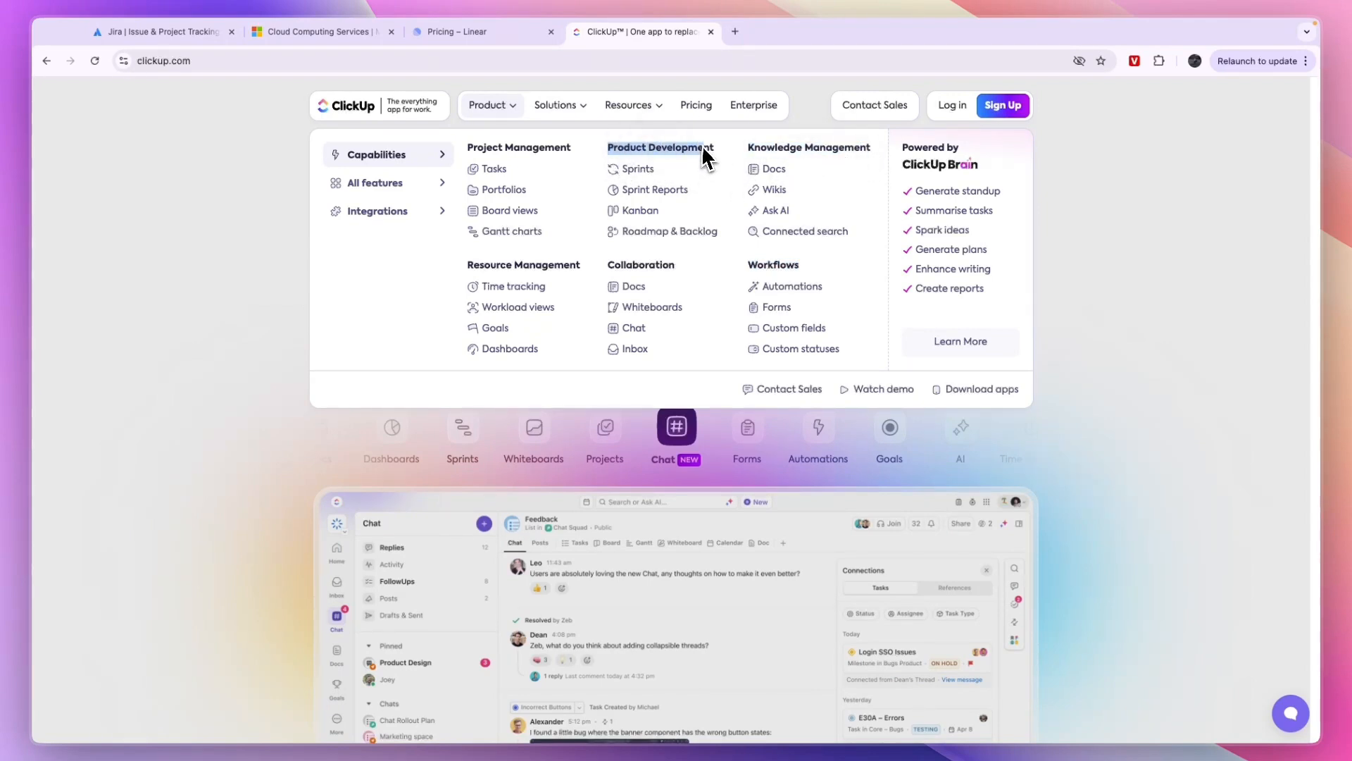
{"action": "mouse_move", "coordinate": [654, 189]}
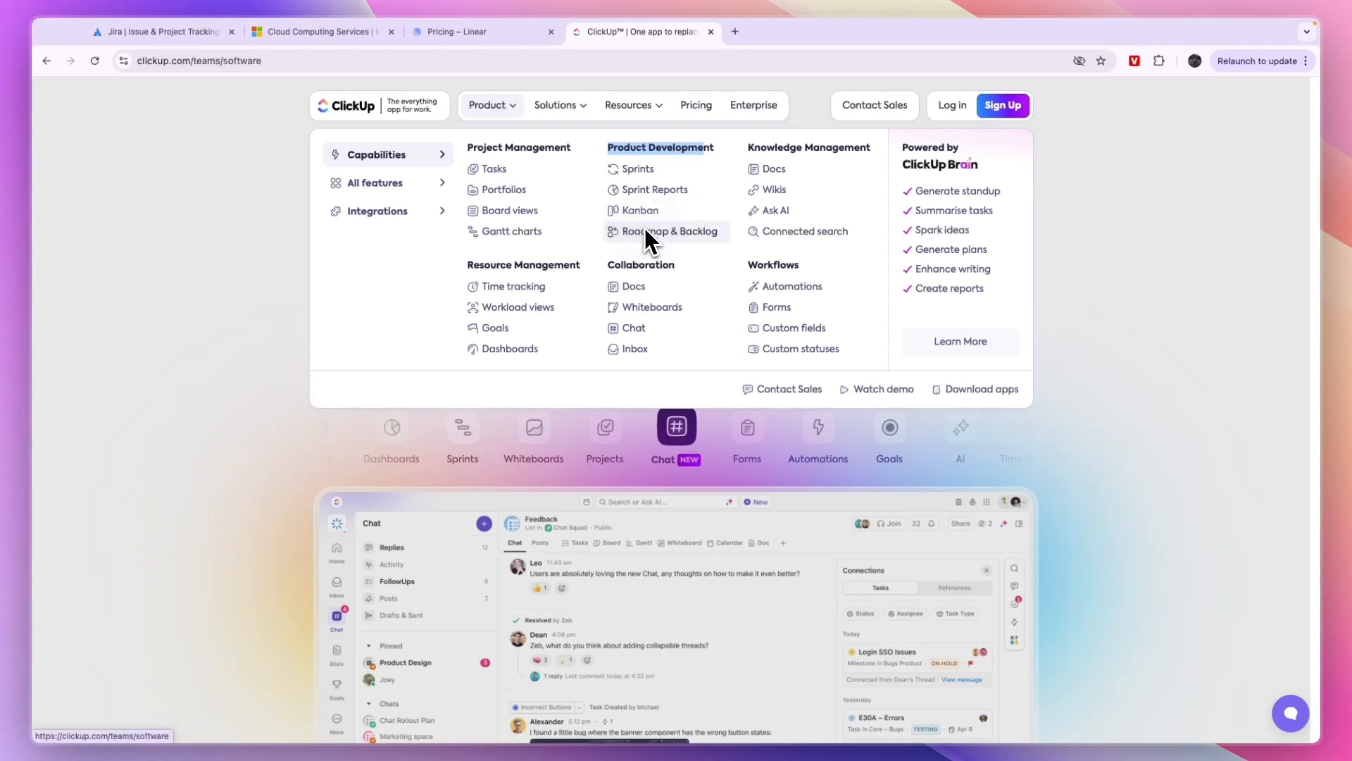
Step: Open Roadmap & Backlog and read past agile, roadmap and bug-tracking sections to Integrations
{"action": "left_click", "coordinate": [670, 231]}
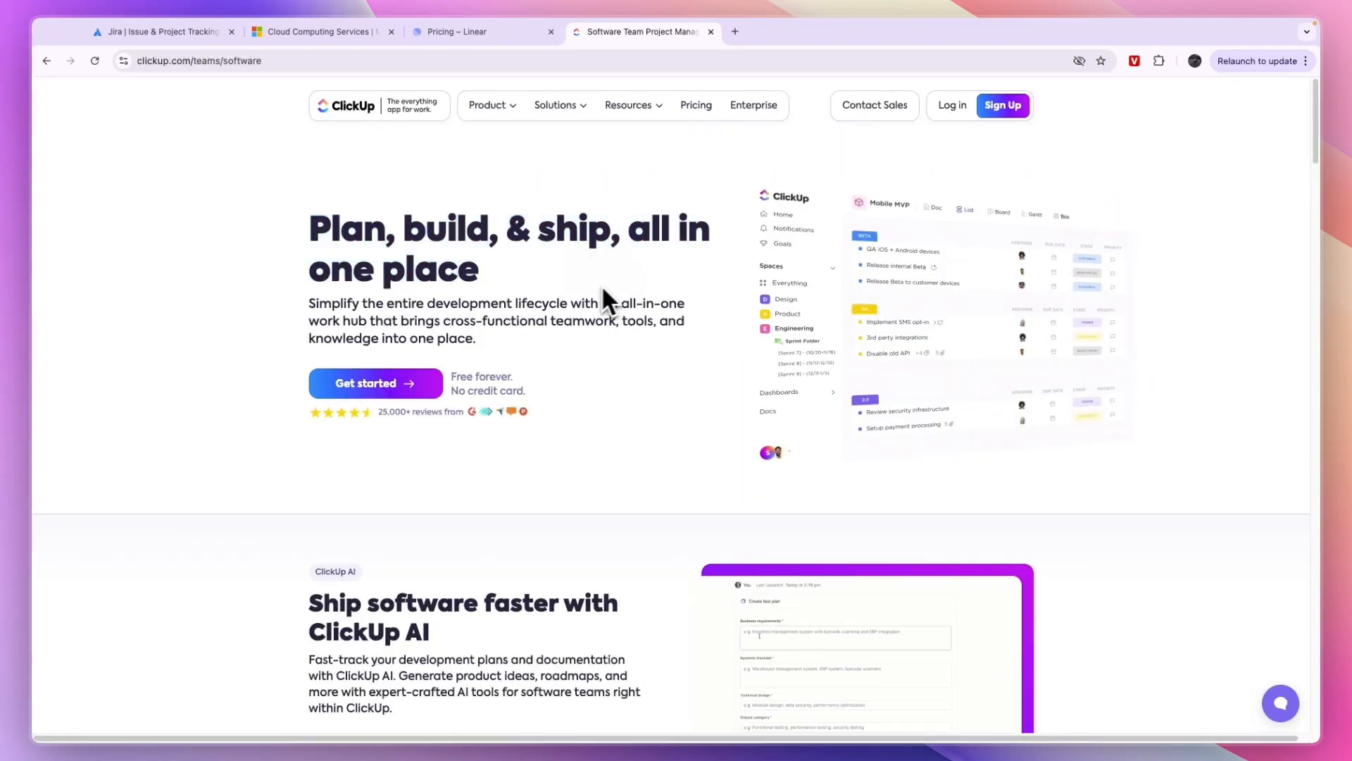
{"action": "scroll", "scroll_direction": "down", "scroll_amount": 3}
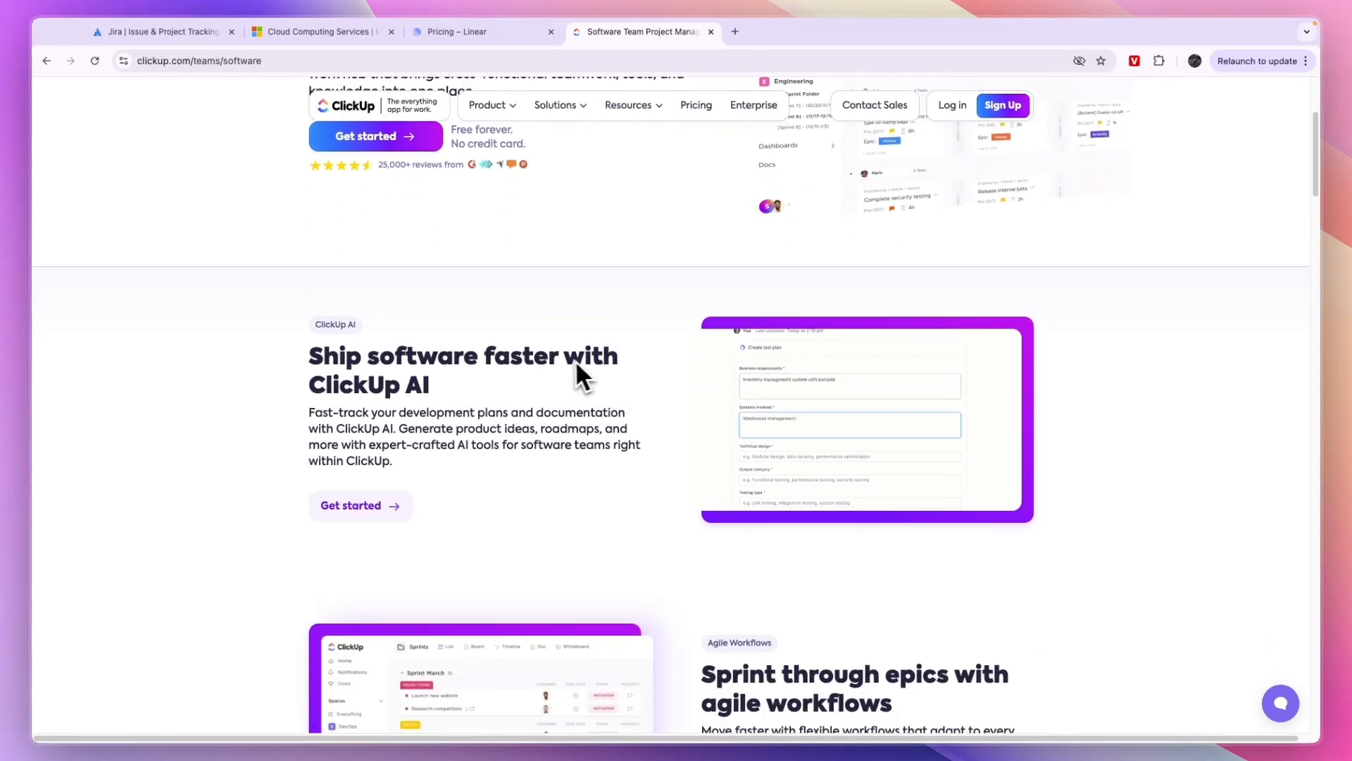
{"action": "scroll", "scroll_direction": "down", "scroll_amount": 3}
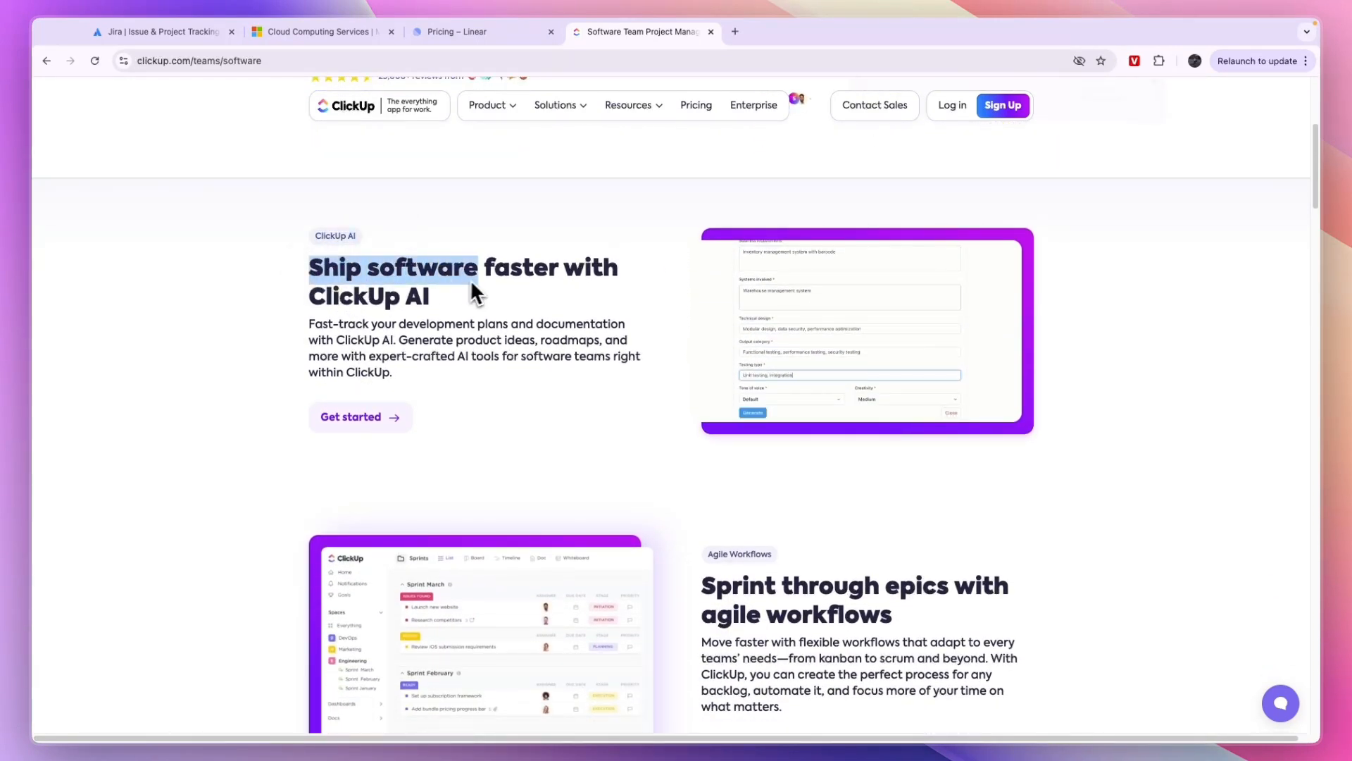
{"action": "scroll", "scroll_direction": "down", "scroll_amount": 3}
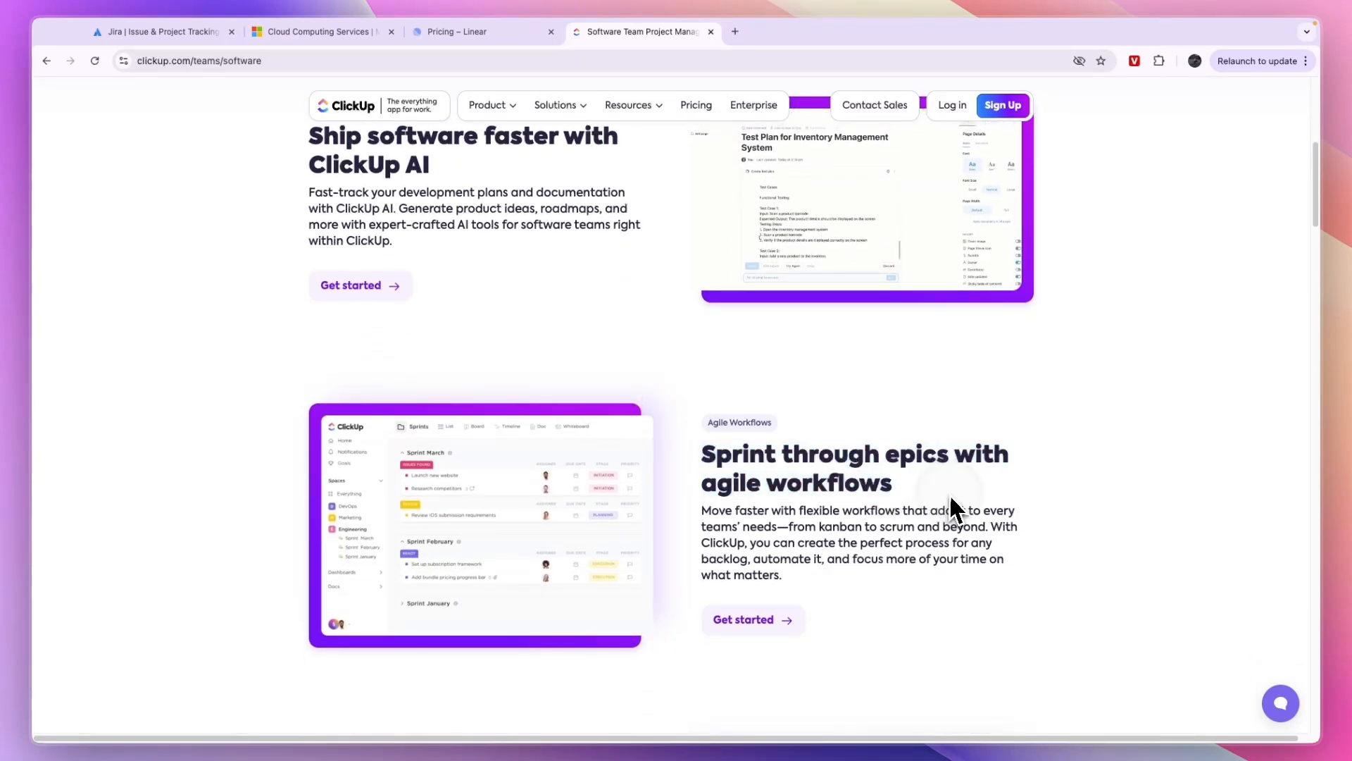
{"action": "scroll", "scroll_direction": "down", "scroll_amount": 3}
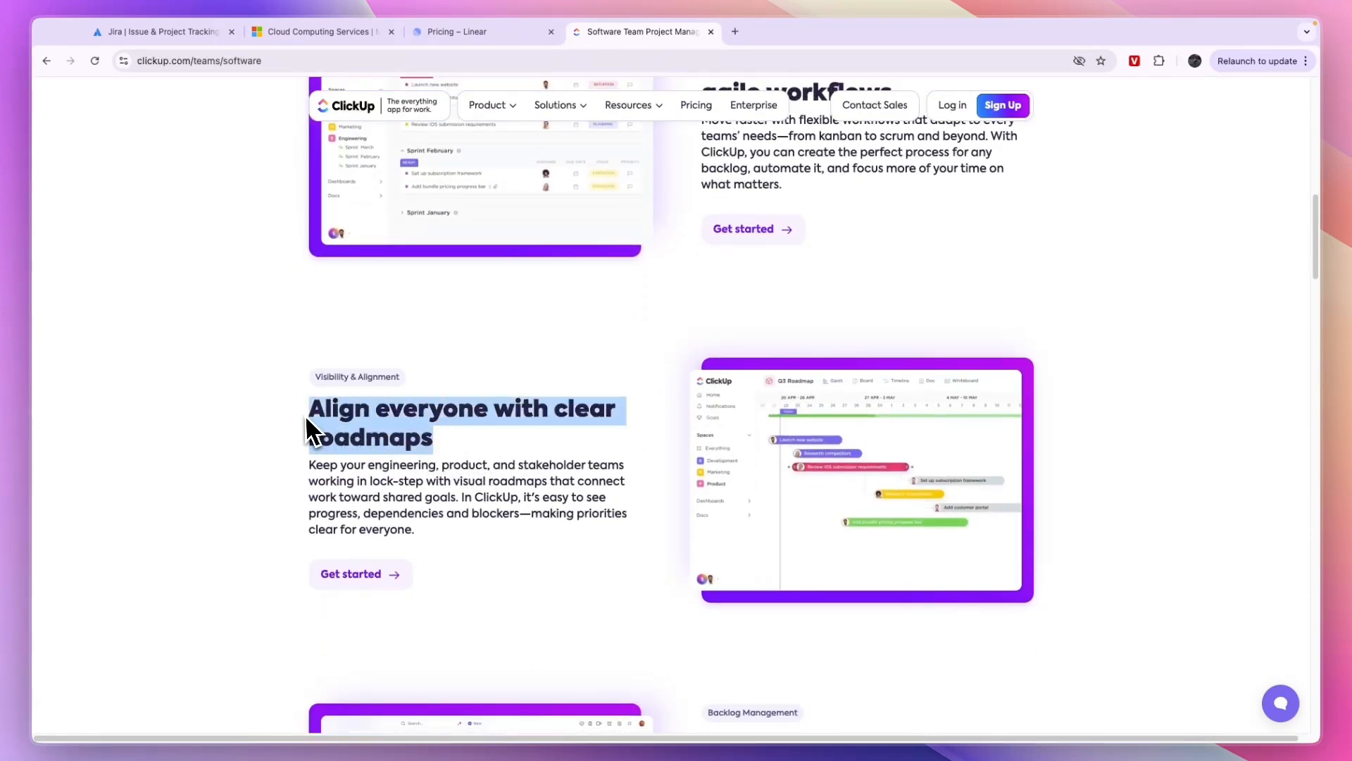
{"action": "scroll", "scroll_direction": "down", "scroll_amount": 3}
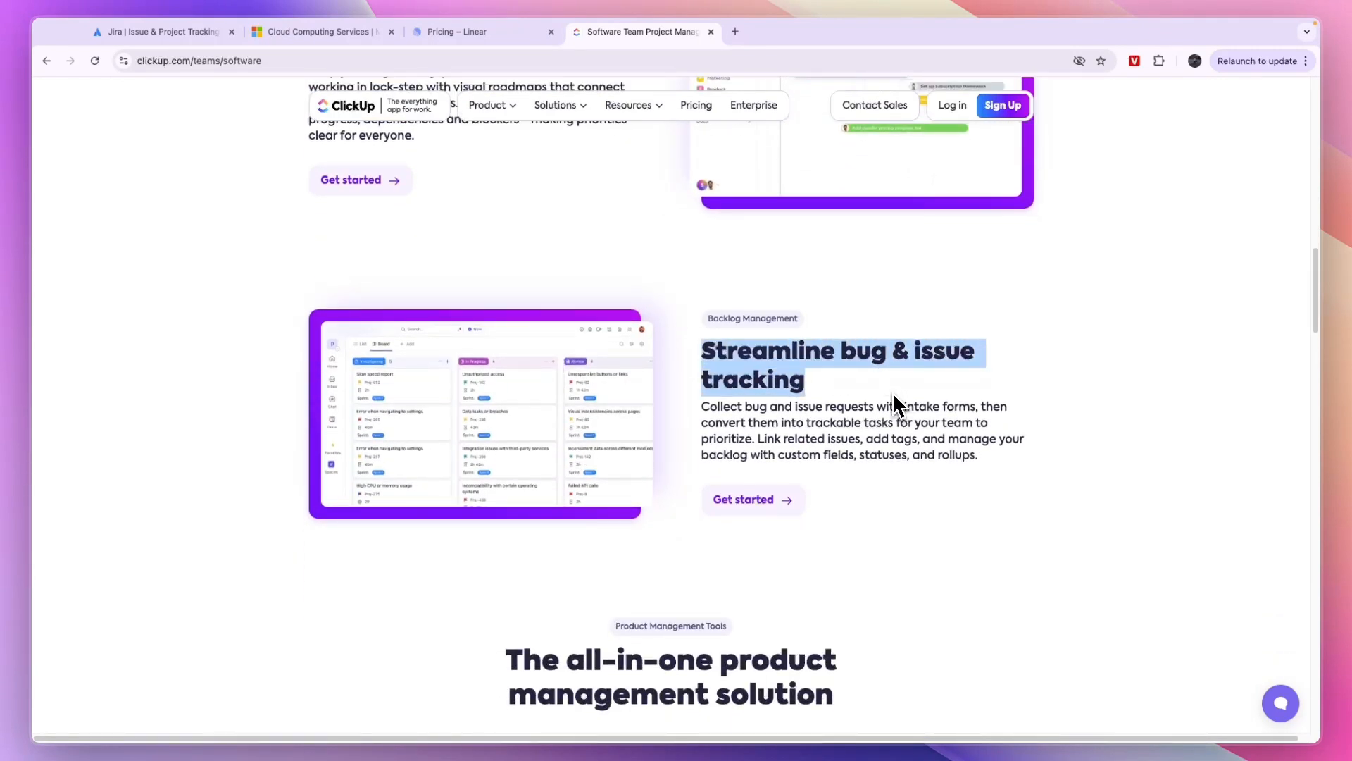
{"action": "scroll", "scroll_direction": "down", "scroll_amount": 3}
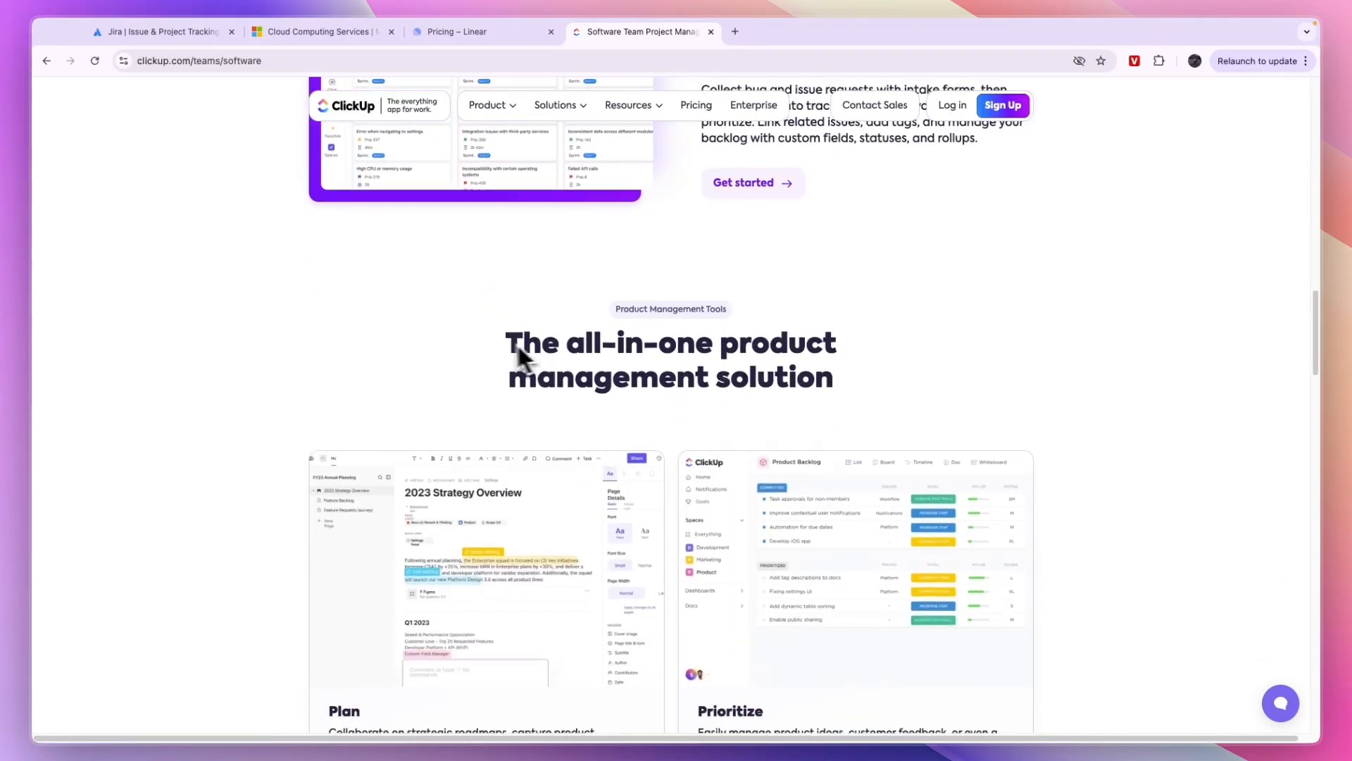
{"action": "left_click_drag", "start_coordinate": [518, 358], "coordinate": [841, 392]}
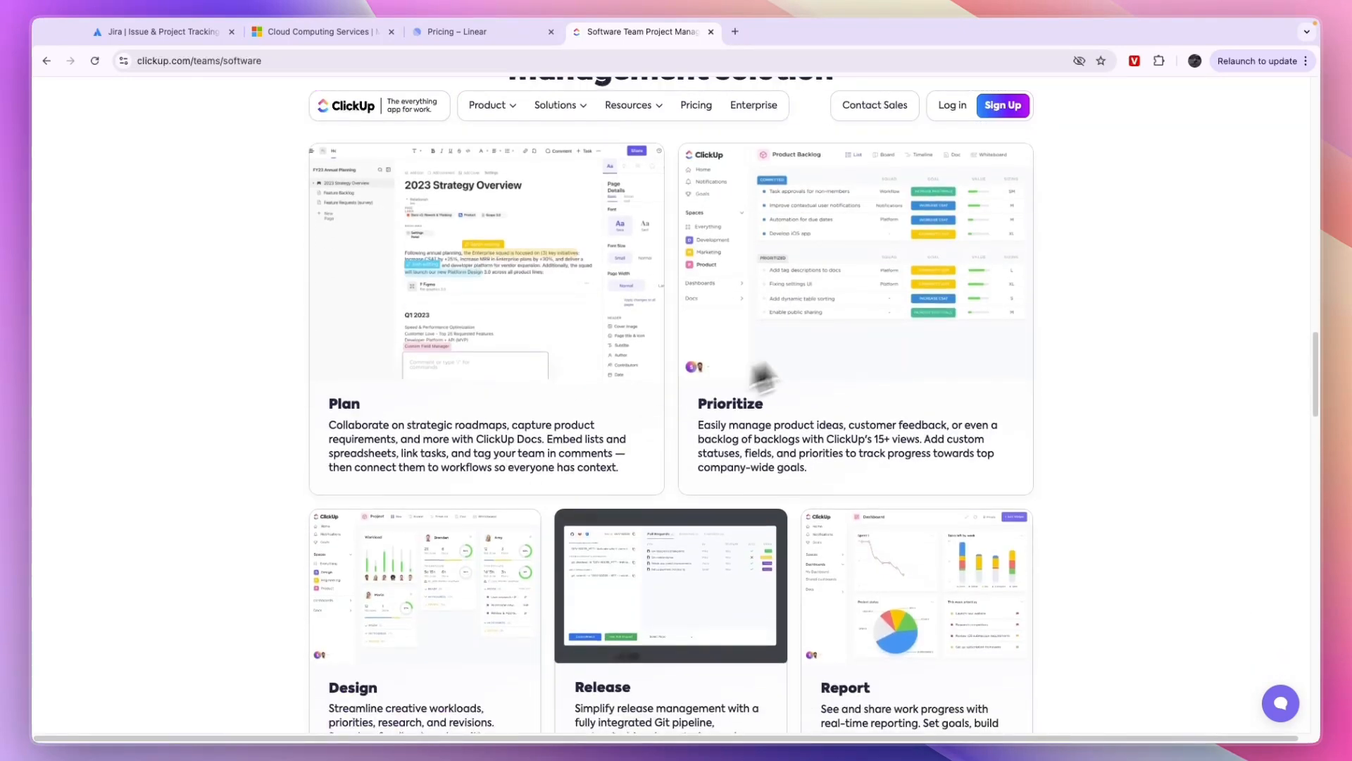
{"action": "scroll", "scroll_direction": "down", "scroll_amount": 3}
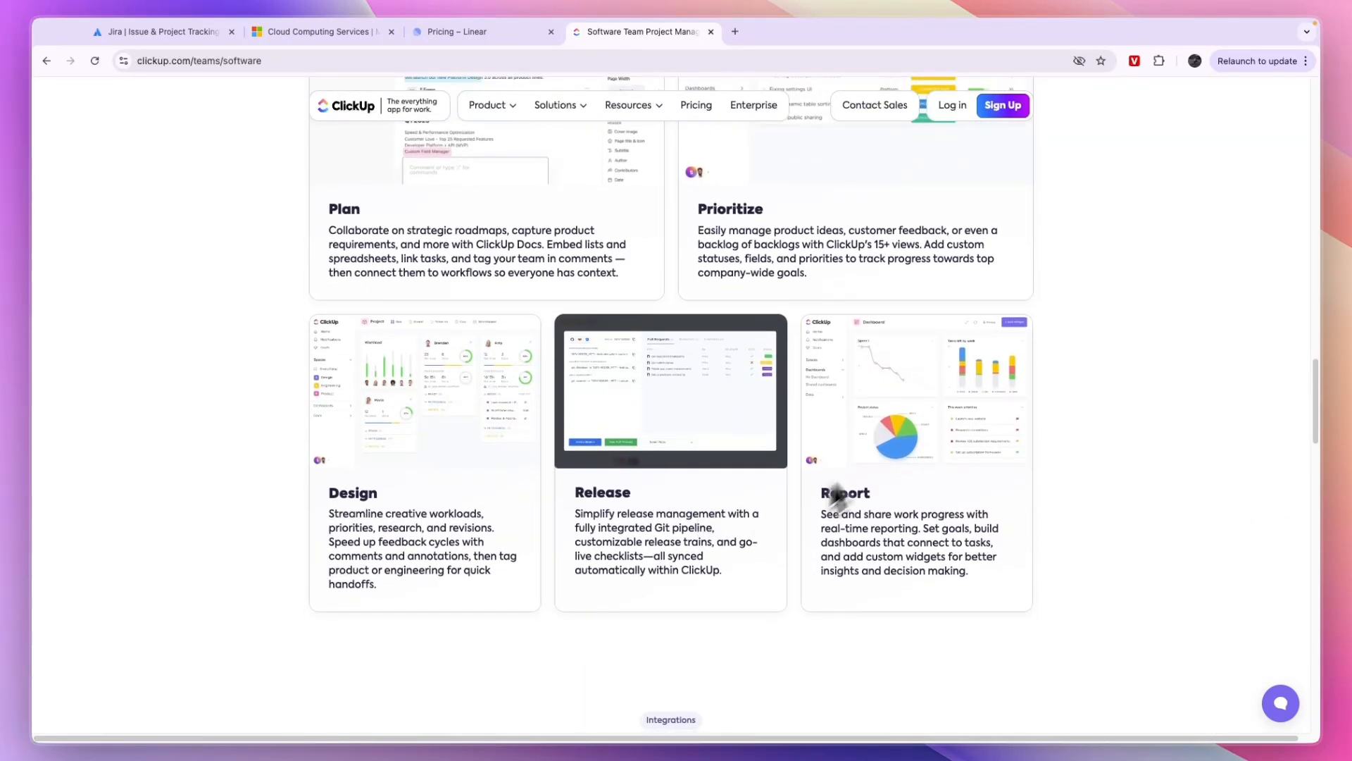
{"action": "scroll", "scroll_direction": "down", "scroll_amount": 3}
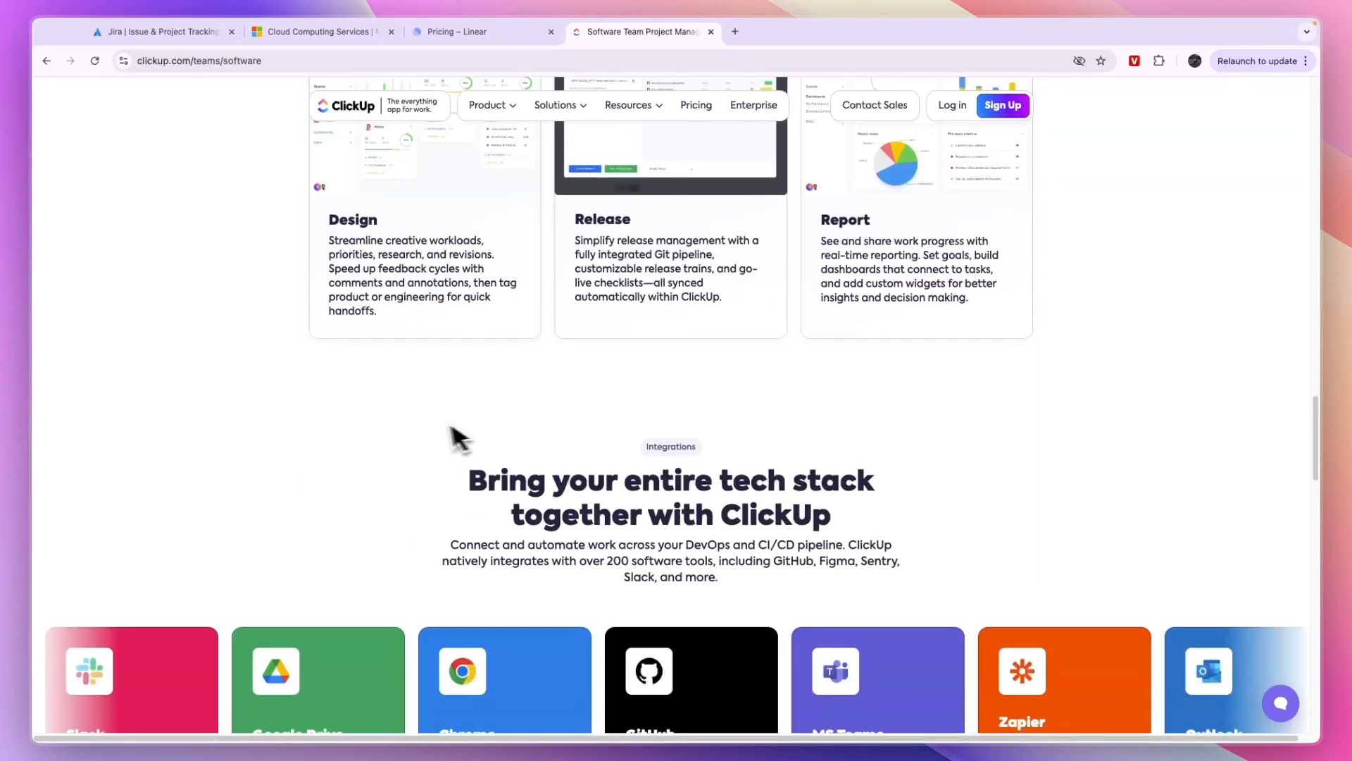
{"action": "scroll", "scroll_direction": "down", "scroll_amount": 3}
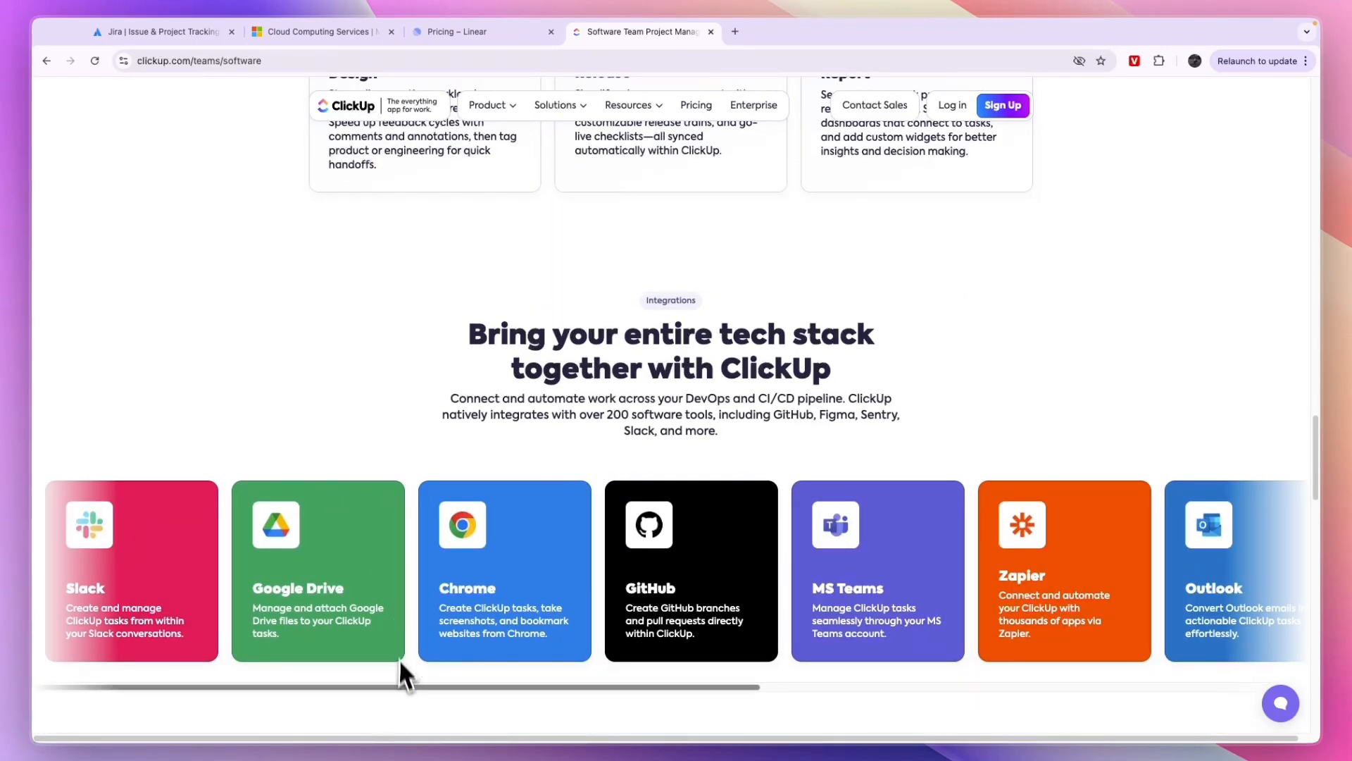
Step: Open ClickUp's pricing page and scroll through the Free, Unlimited, Business and Enterprise cards
{"action": "left_click", "coordinate": [696, 104]}
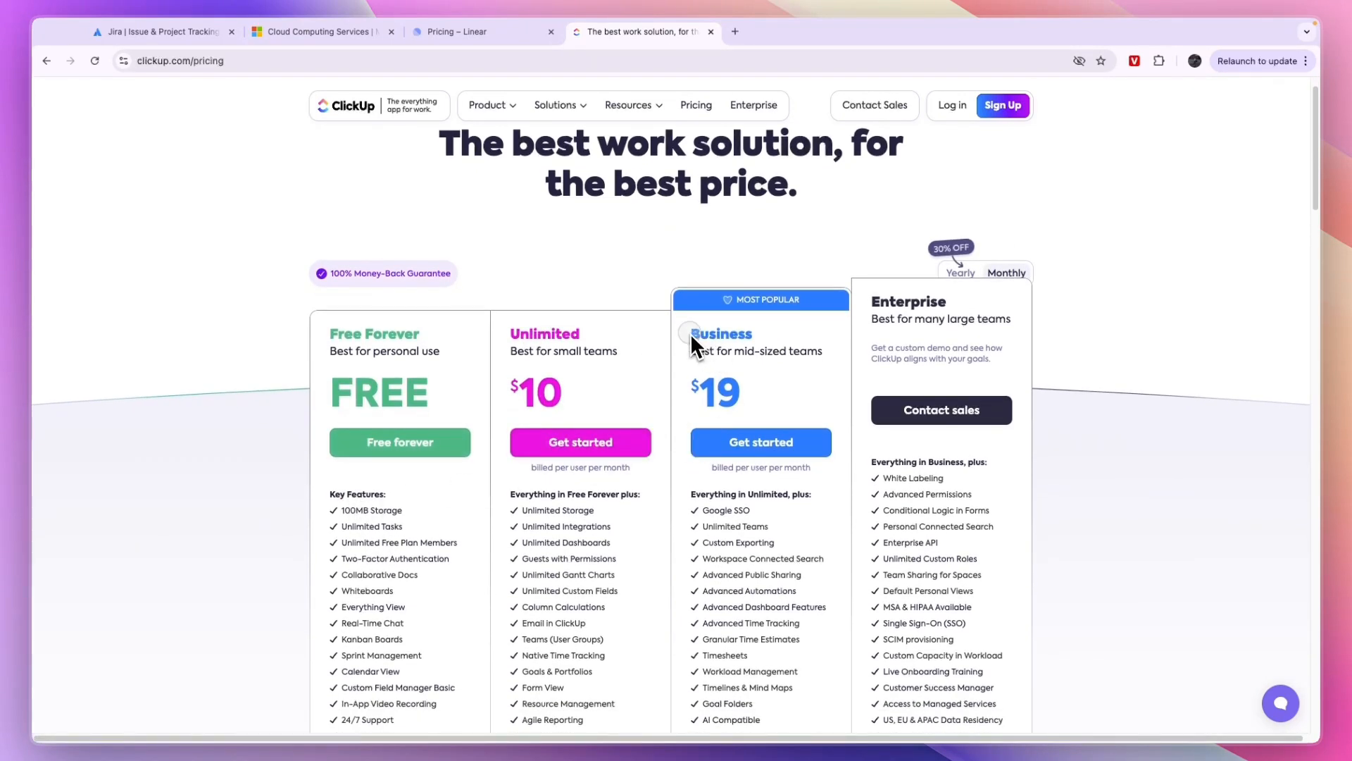
{"action": "mouse_move", "coordinate": [737, 401]}
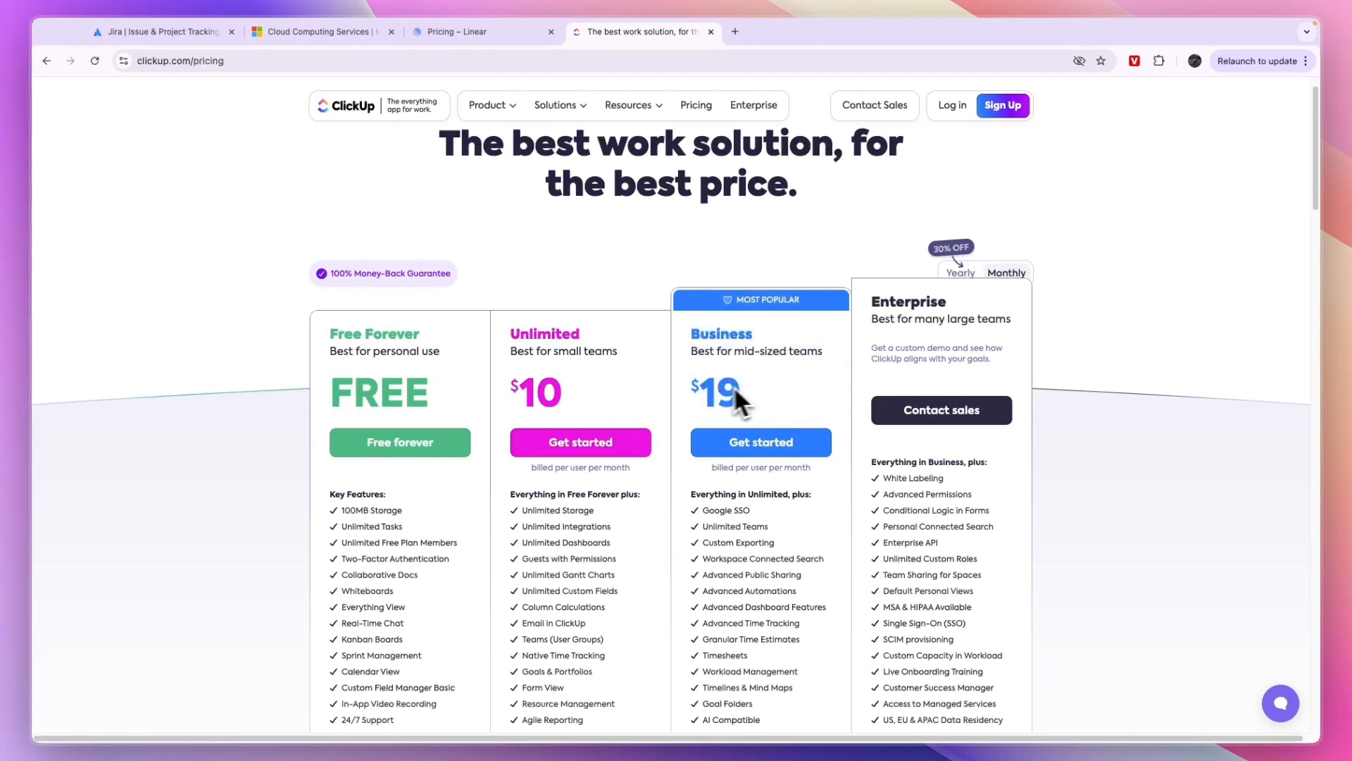
{"action": "scroll", "scroll_direction": "down", "scroll_amount": 3}
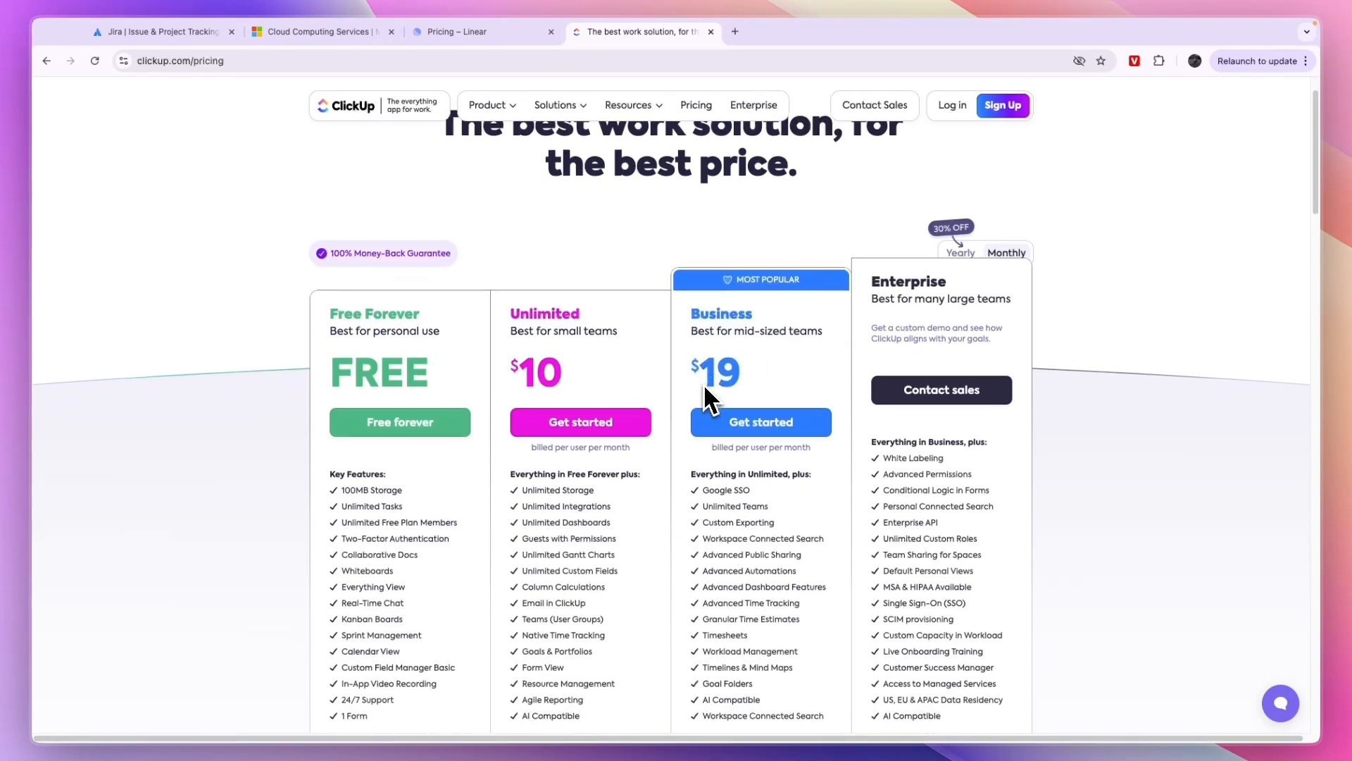
{"action": "scroll", "scroll_direction": "down", "scroll_amount": 3}
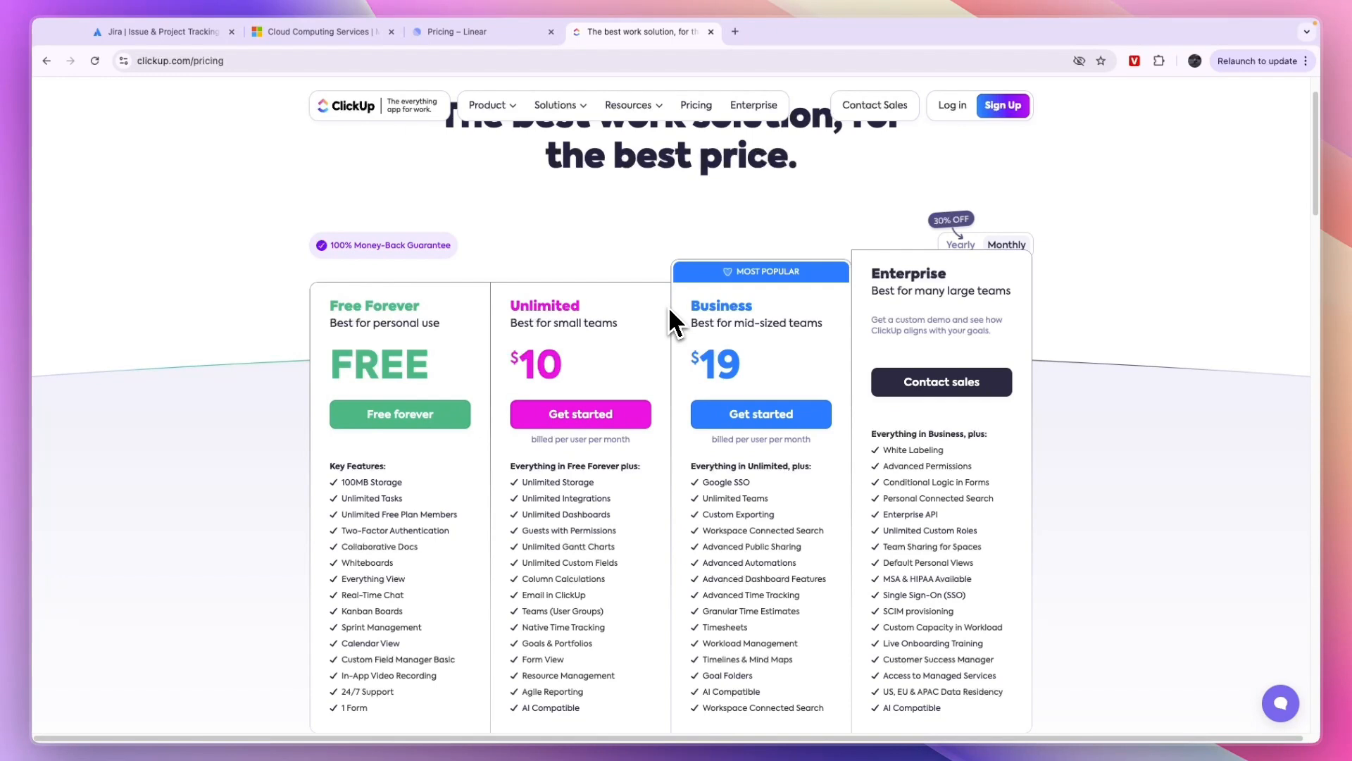
Step: Cycle through the Azure, Linear and ClickUp tabs, ending on the Jira homepage
{"action": "left_click", "coordinate": [319, 32]}
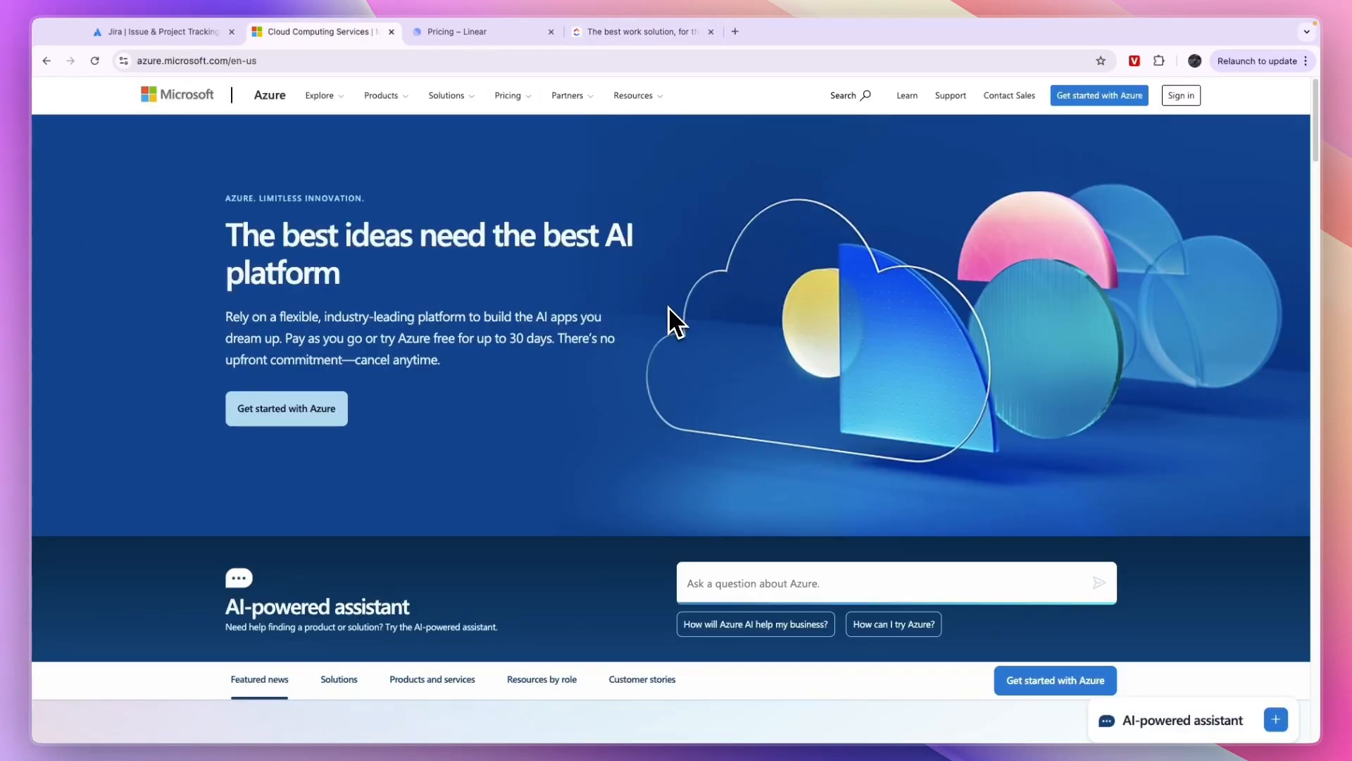
{"action": "mouse_move", "coordinate": [377, 191]}
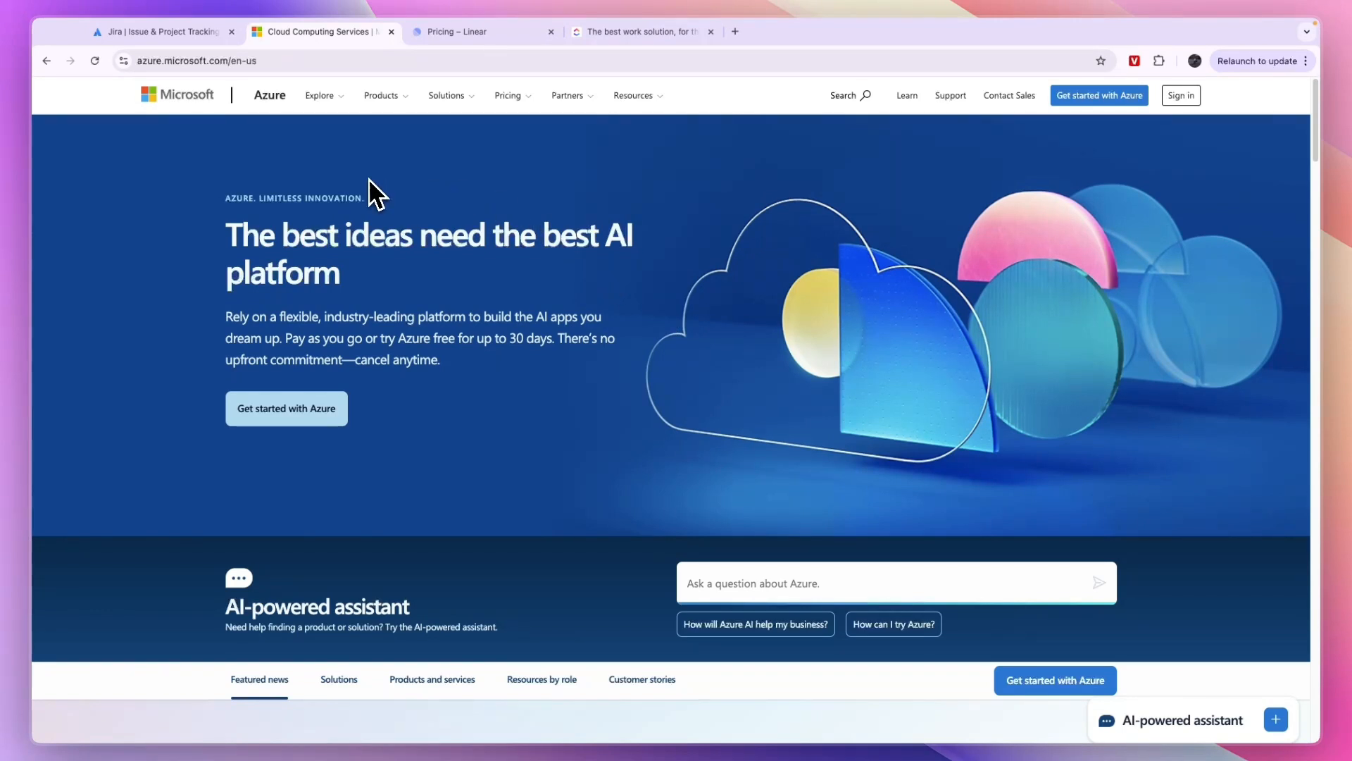
{"action": "mouse_move", "coordinate": [274, 168]}
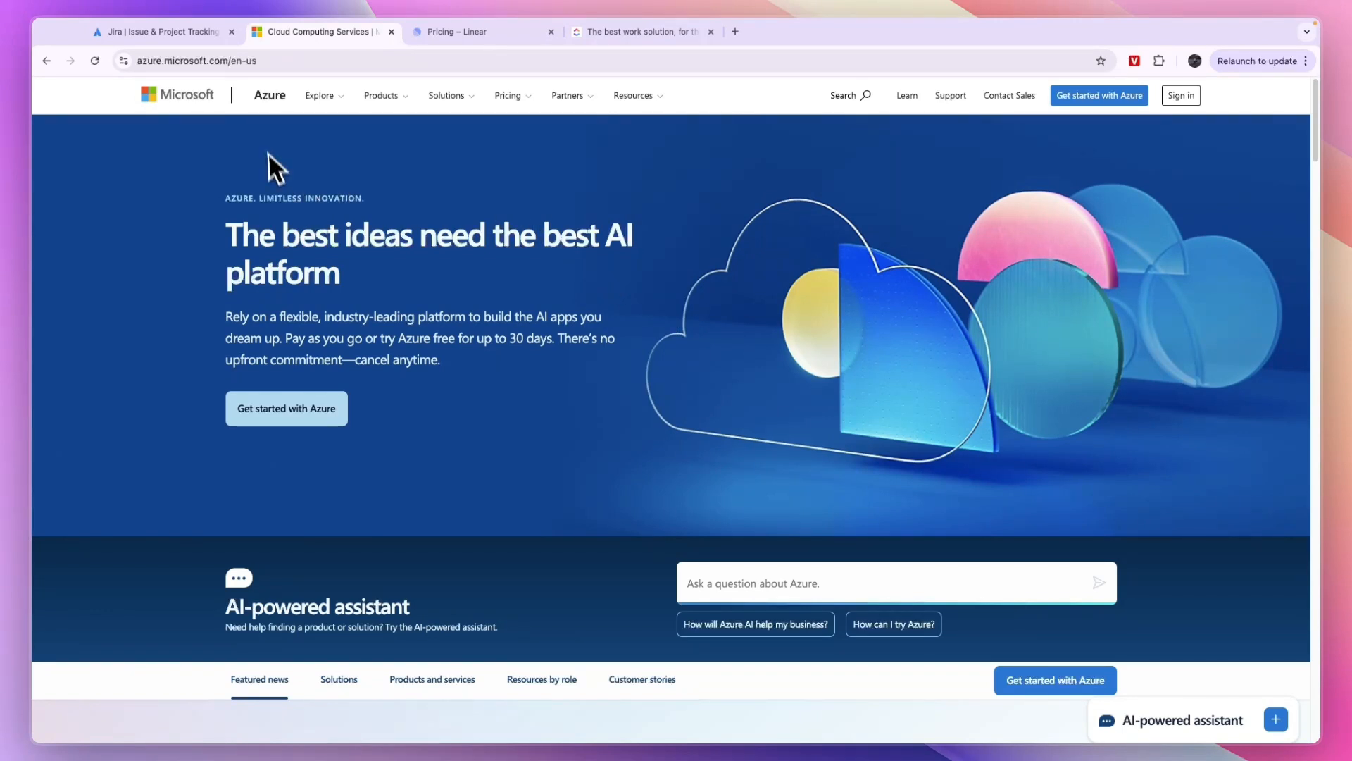
{"action": "mouse_move", "coordinate": [208, 169]}
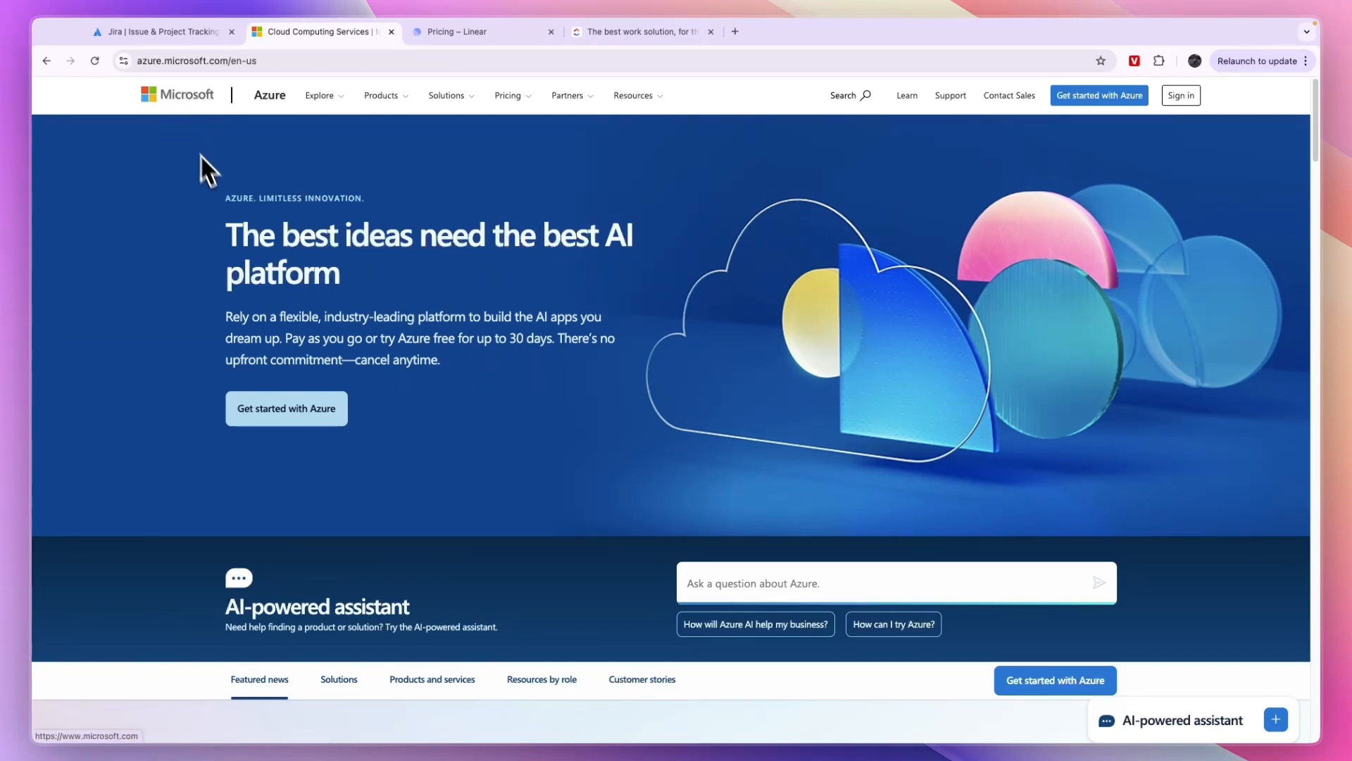
{"action": "left_click", "coordinate": [479, 32]}
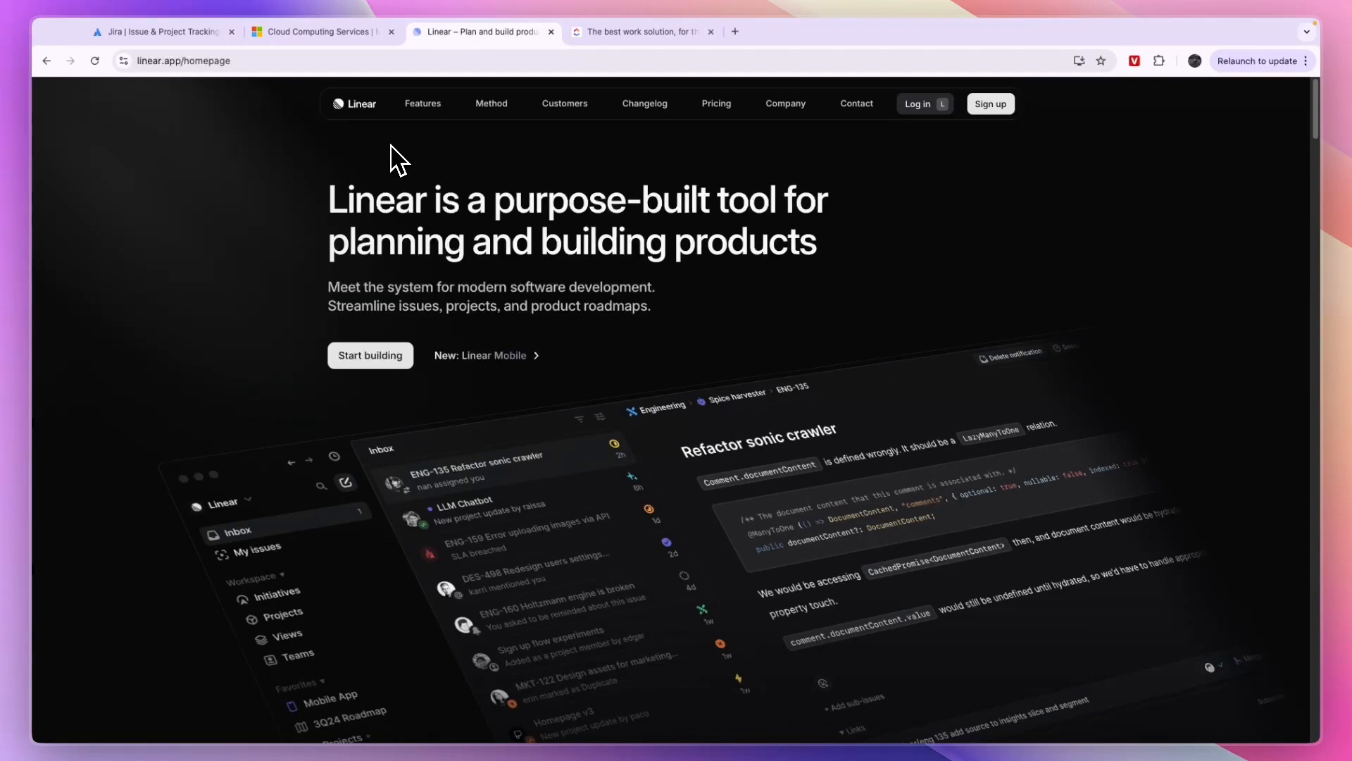
{"action": "left_click", "coordinate": [643, 31]}
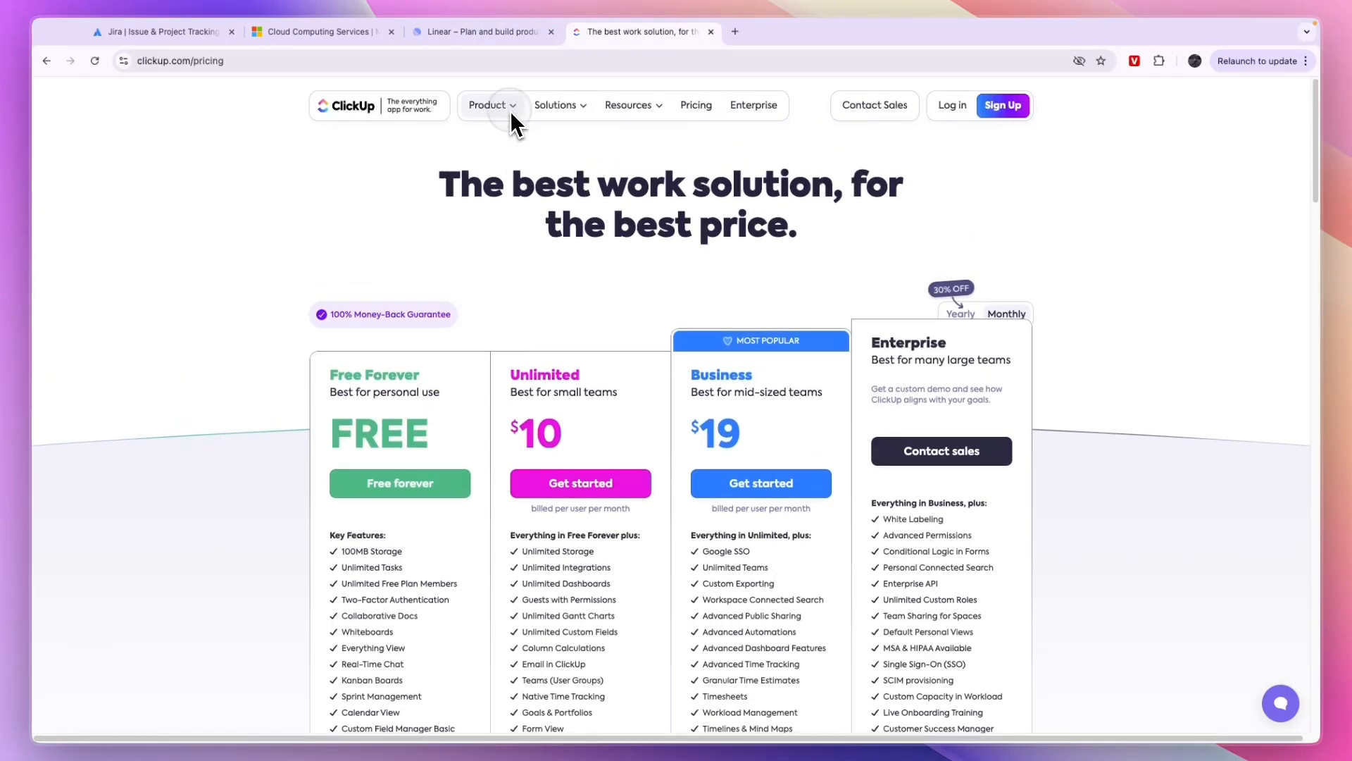
{"action": "left_click", "coordinate": [488, 105]}
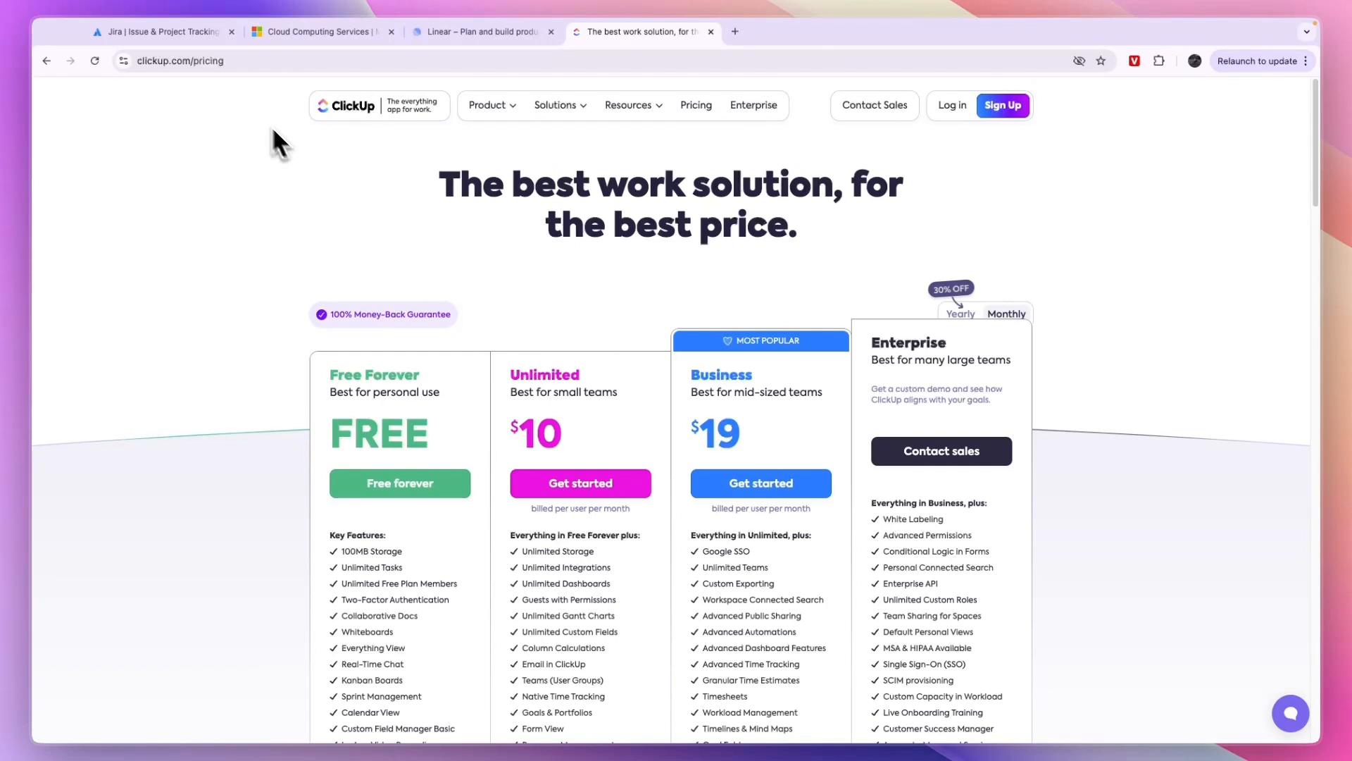
{"action": "left_click", "coordinate": [160, 32]}
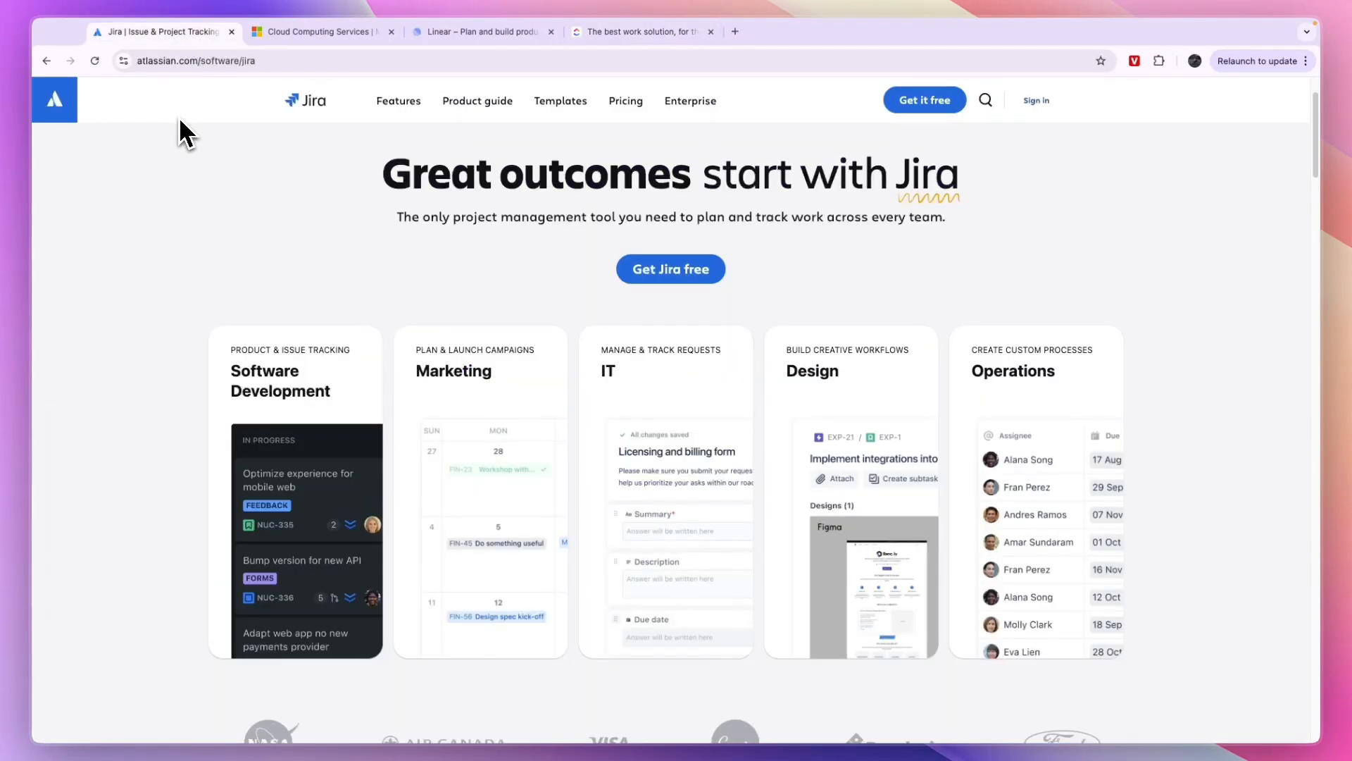
{"action": "mouse_move", "coordinate": [191, 118]}
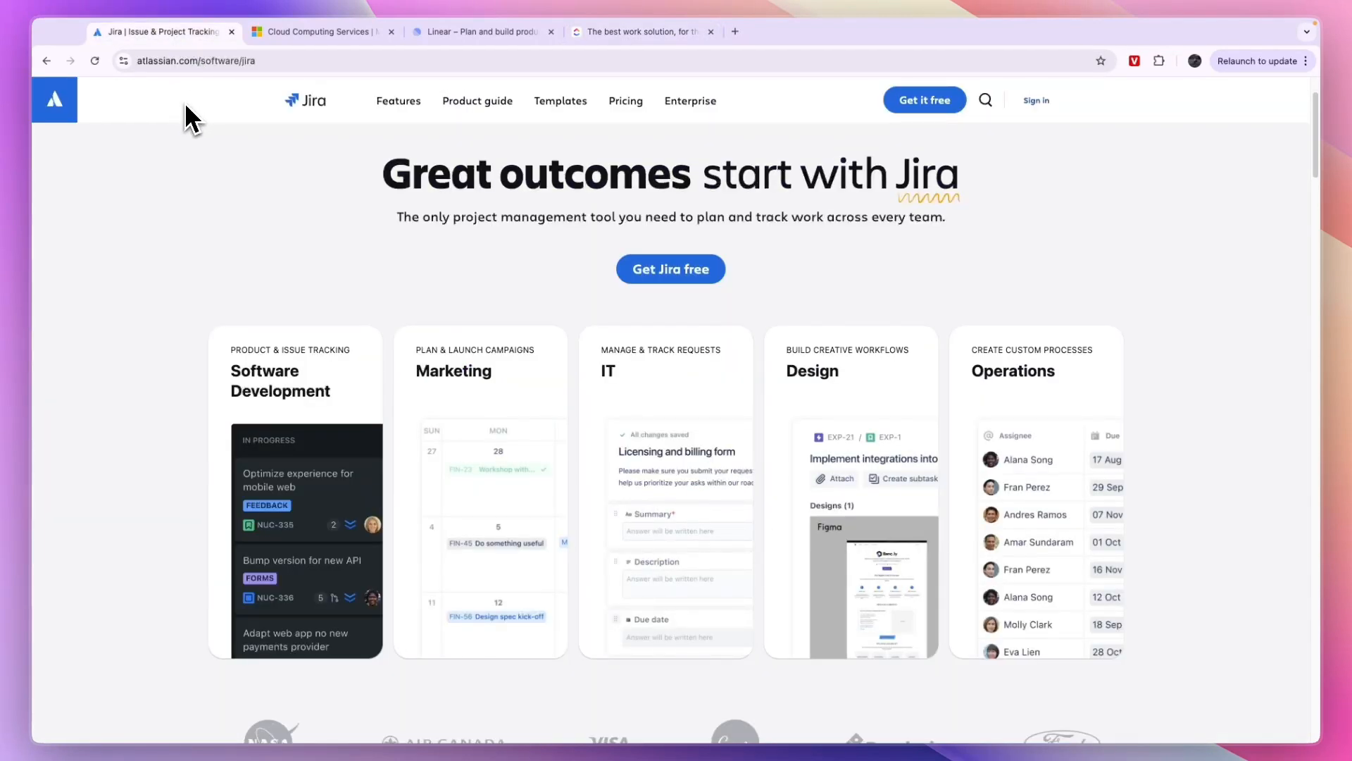